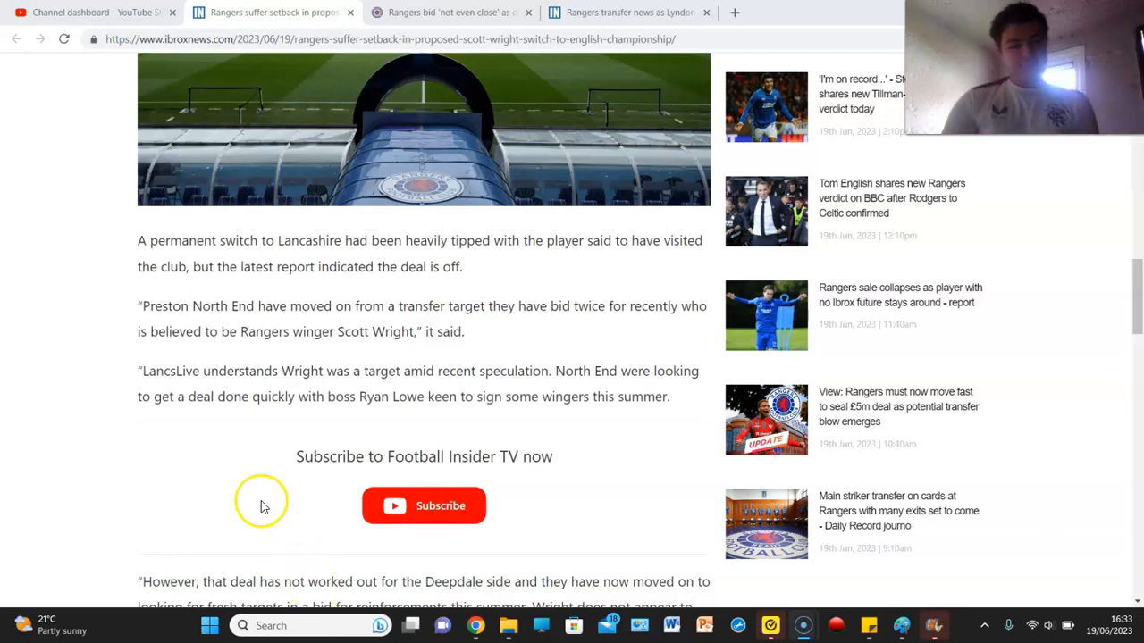
{"action": "mouse_move", "coordinate": [1055, 344]}
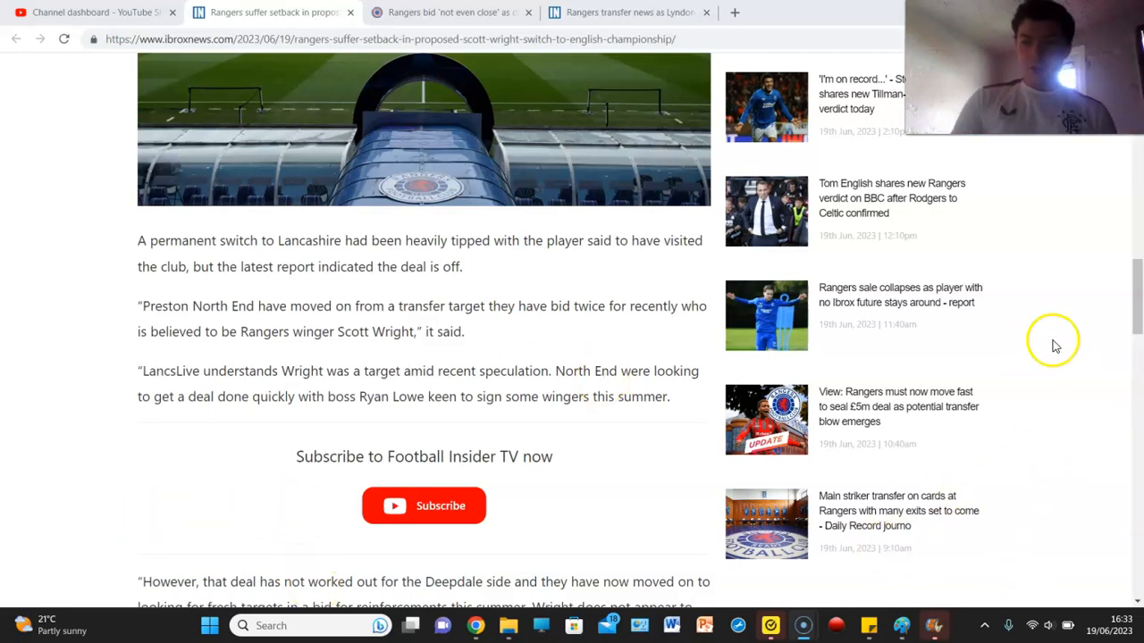
Close the Scott Wright setback article tab in Rangers News.
{"action": "scroll", "scroll_direction": "up", "scroll_amount": 3}
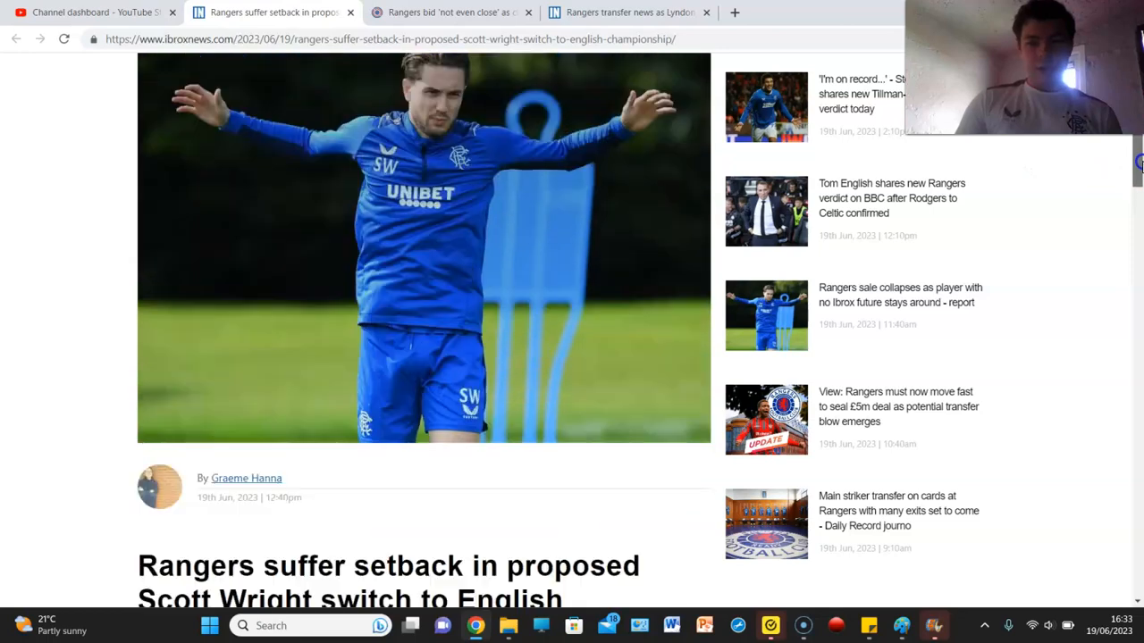
{"action": "scroll", "scroll_direction": "down", "scroll_amount": 3}
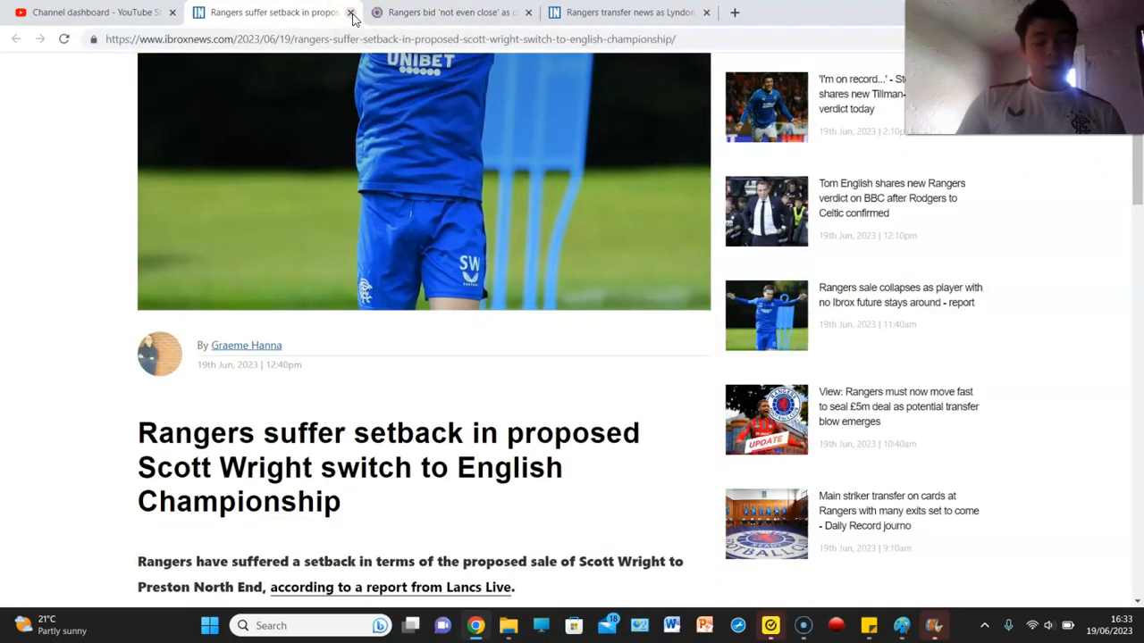
{"action": "left_click", "coordinate": [351, 13]}
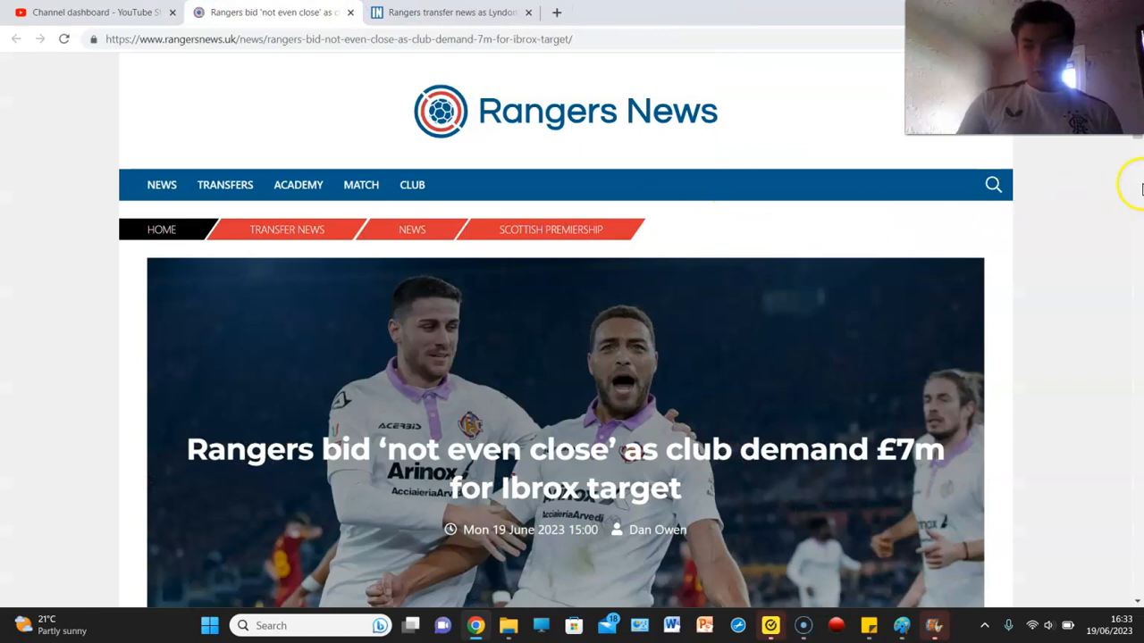
Read the Cyriel Dessers bid article down to the £4.2 million improved-offer paragraph.
{"action": "scroll", "scroll_direction": "down", "scroll_amount": 3}
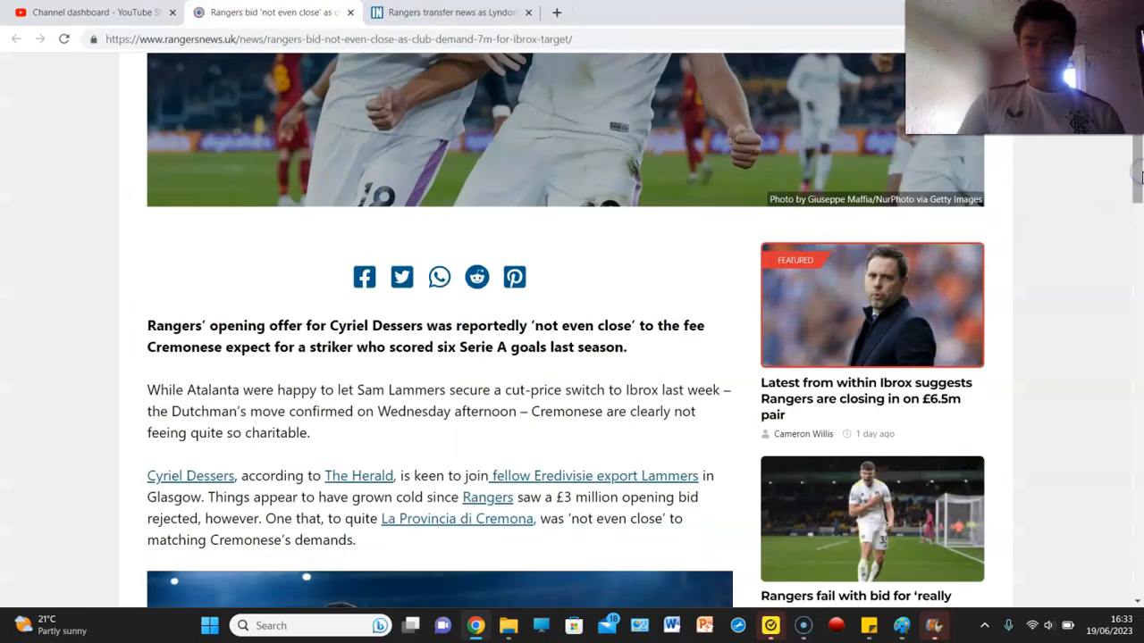
{"action": "scroll", "scroll_direction": "up", "scroll_amount": 3}
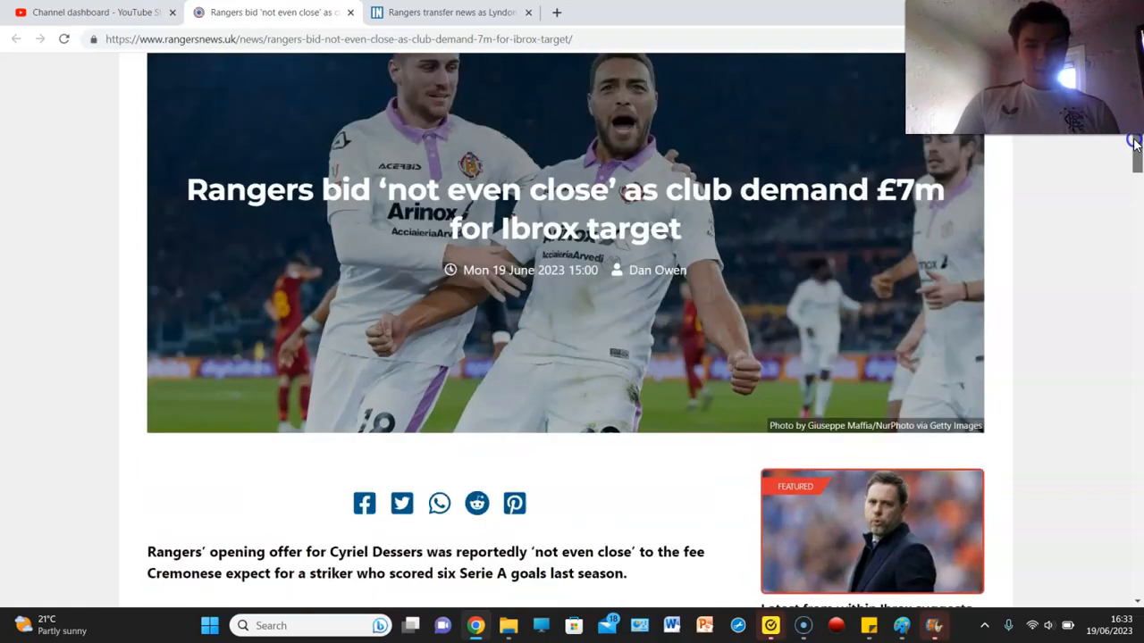
{"action": "scroll", "scroll_direction": "up", "scroll_amount": 3}
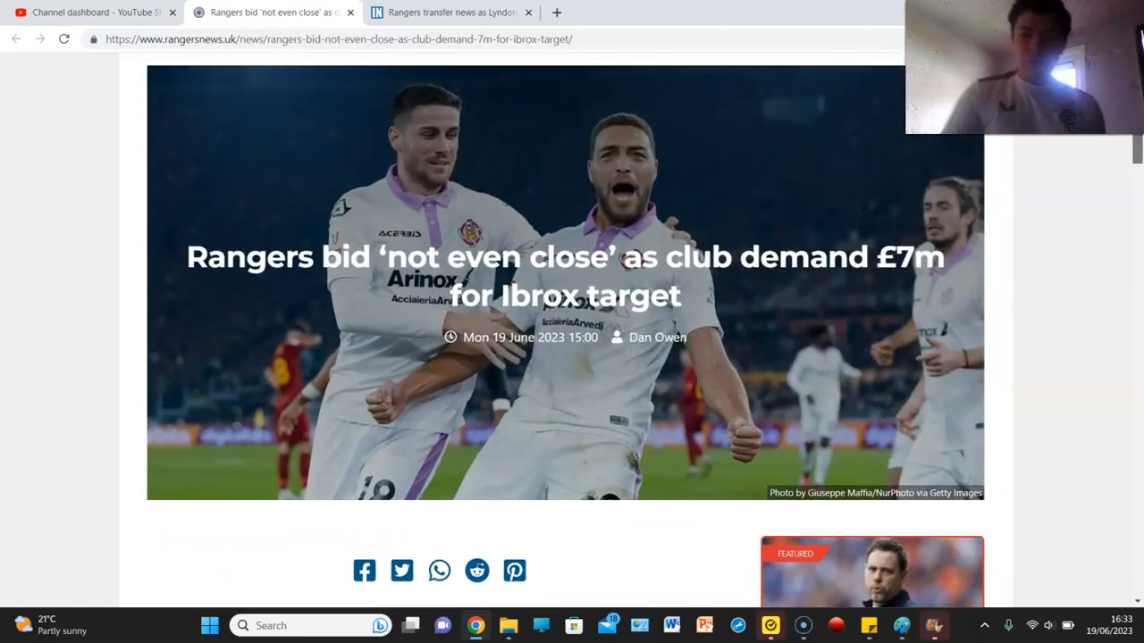
{"action": "scroll", "scroll_direction": "down", "scroll_amount": 3}
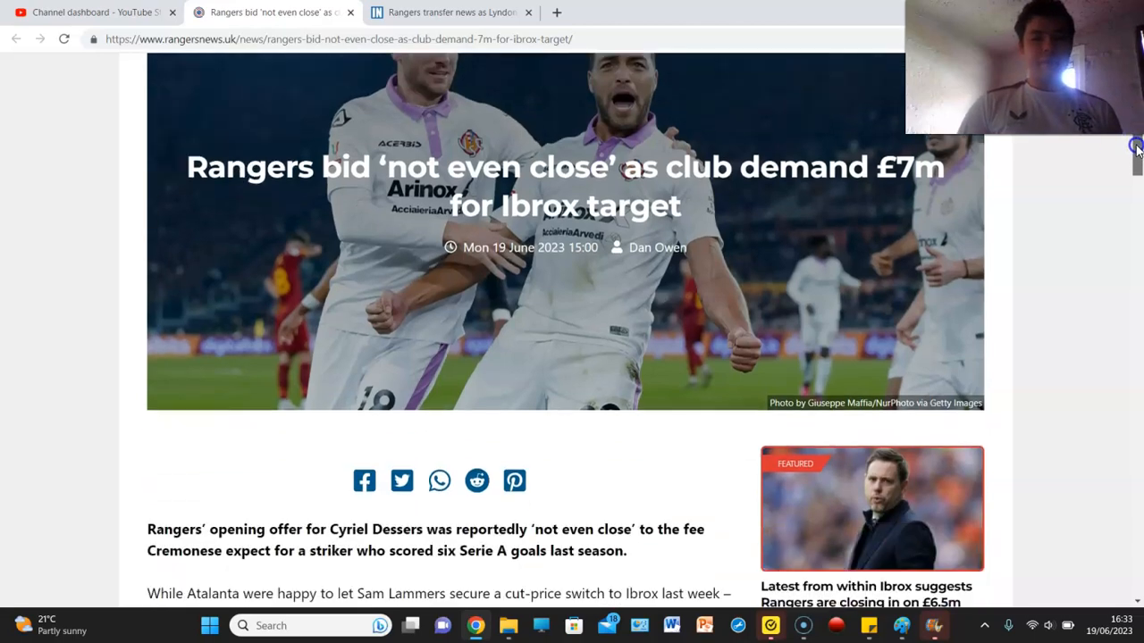
{"action": "scroll", "scroll_direction": "down", "scroll_amount": 3}
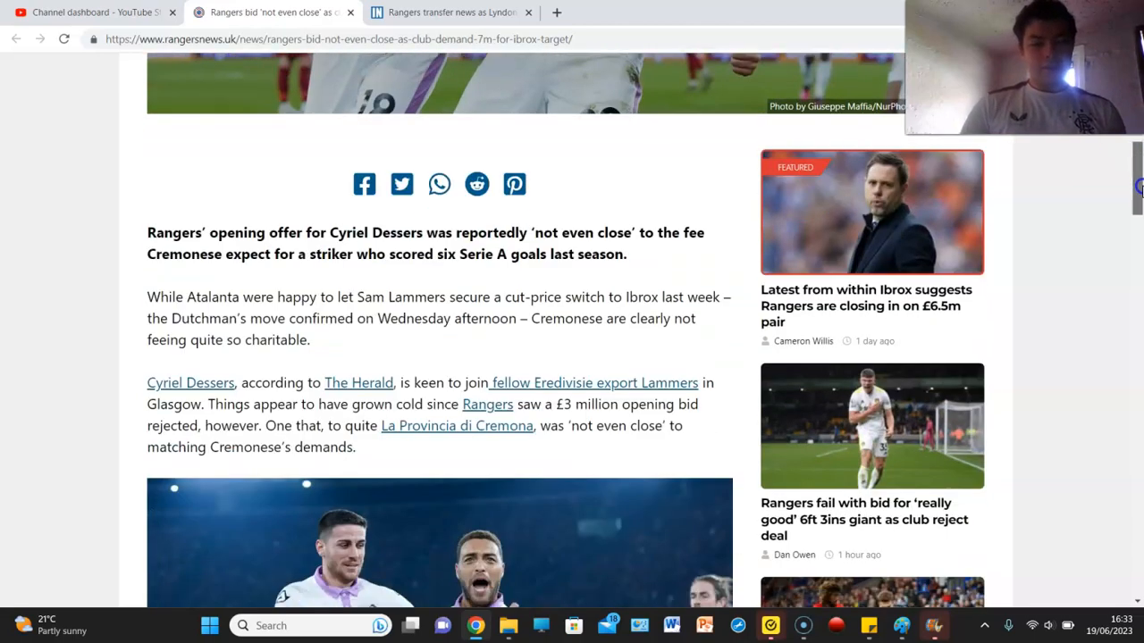
{"action": "scroll", "scroll_direction": "down", "scroll_amount": 3}
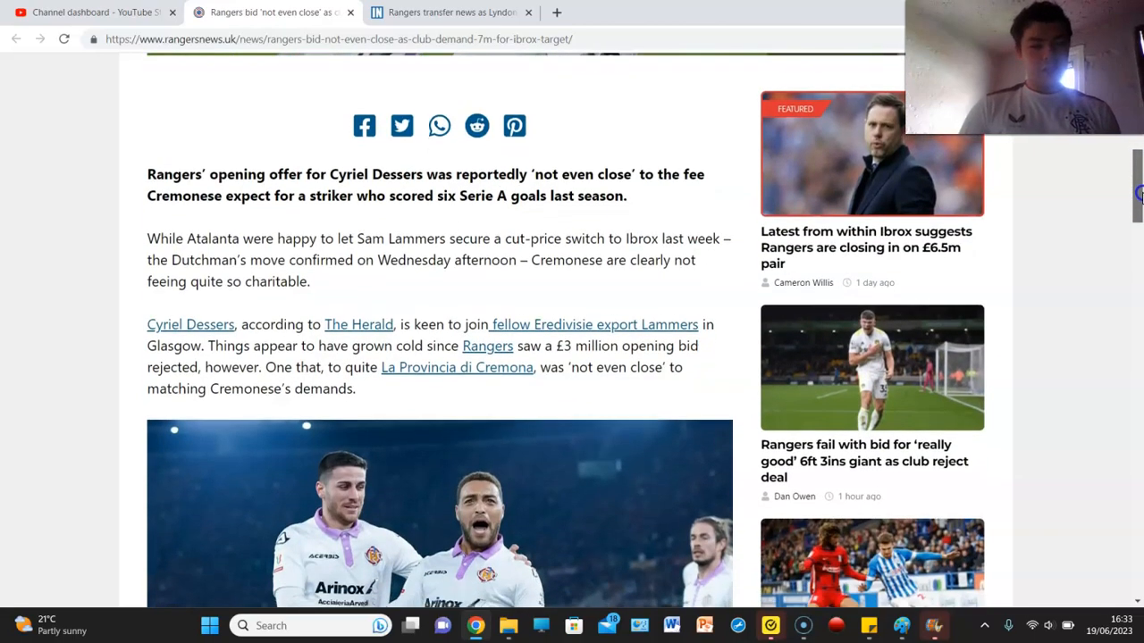
{"action": "scroll", "scroll_direction": "down", "scroll_amount": 3}
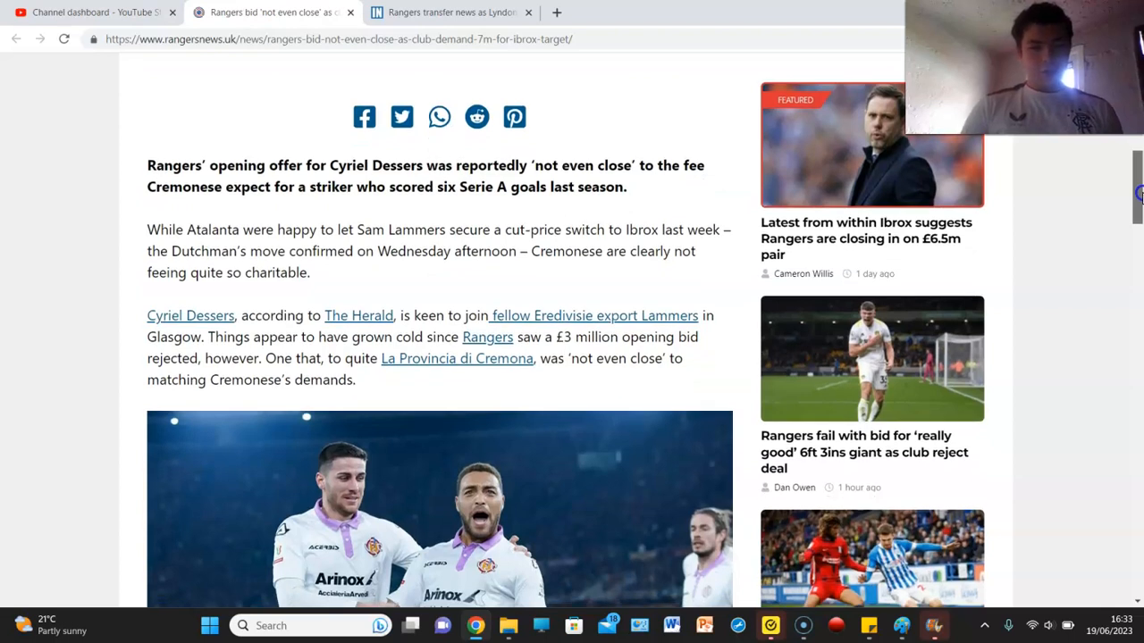
{"action": "scroll", "scroll_direction": "down", "scroll_amount": 3}
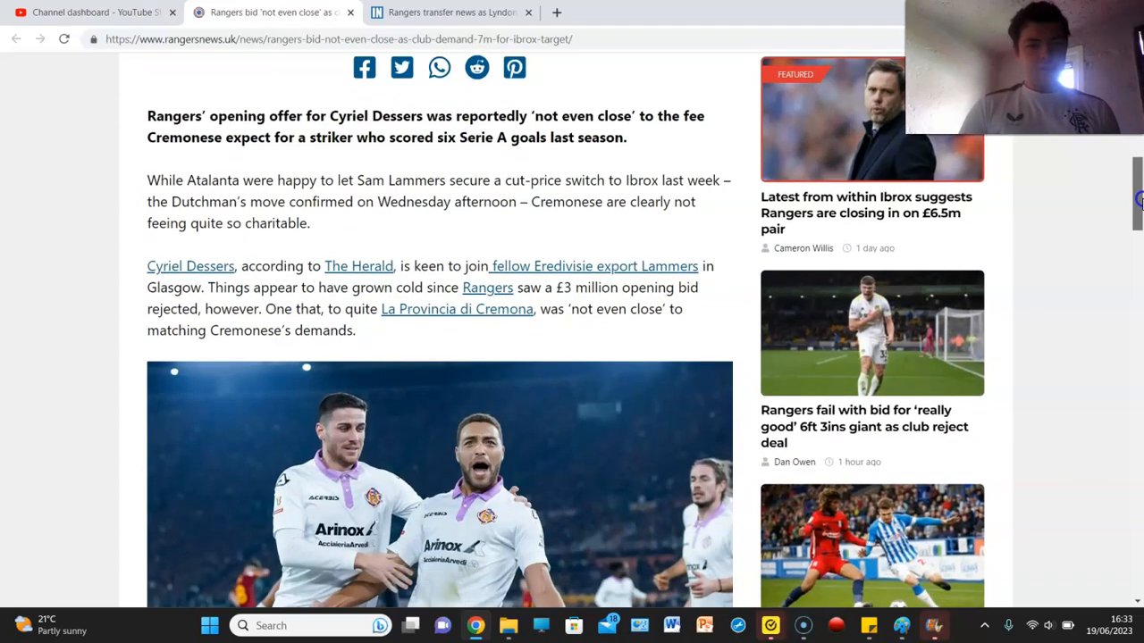
{"action": "scroll", "scroll_direction": "down", "scroll_amount": 3}
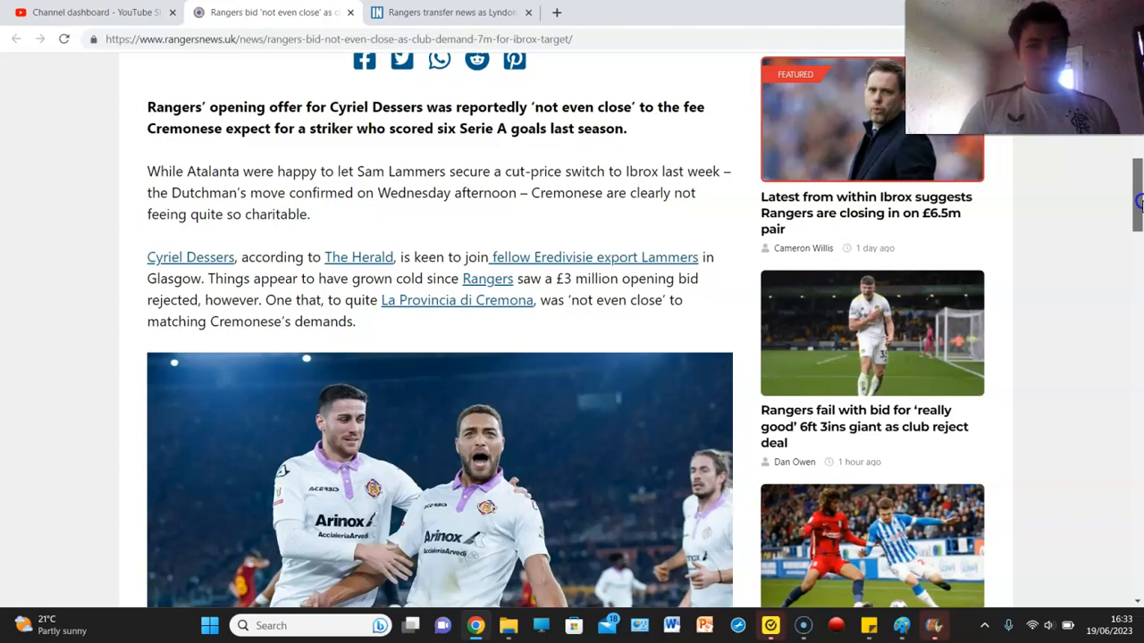
{"action": "scroll", "scroll_direction": "down", "scroll_amount": 3}
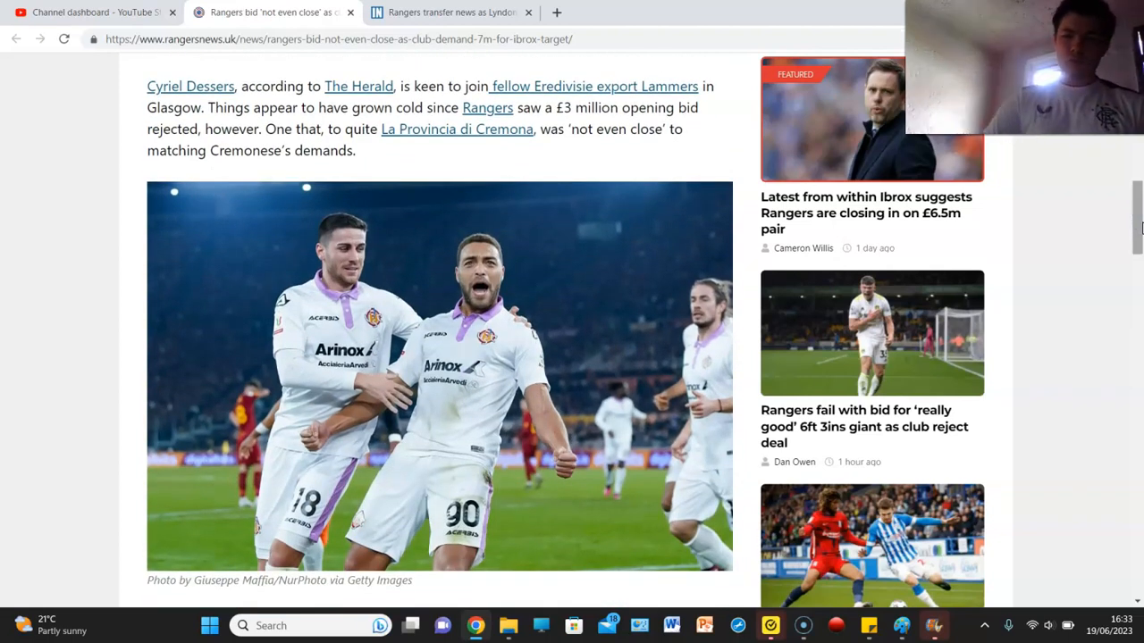
{"action": "scroll", "scroll_direction": "down", "scroll_amount": 3}
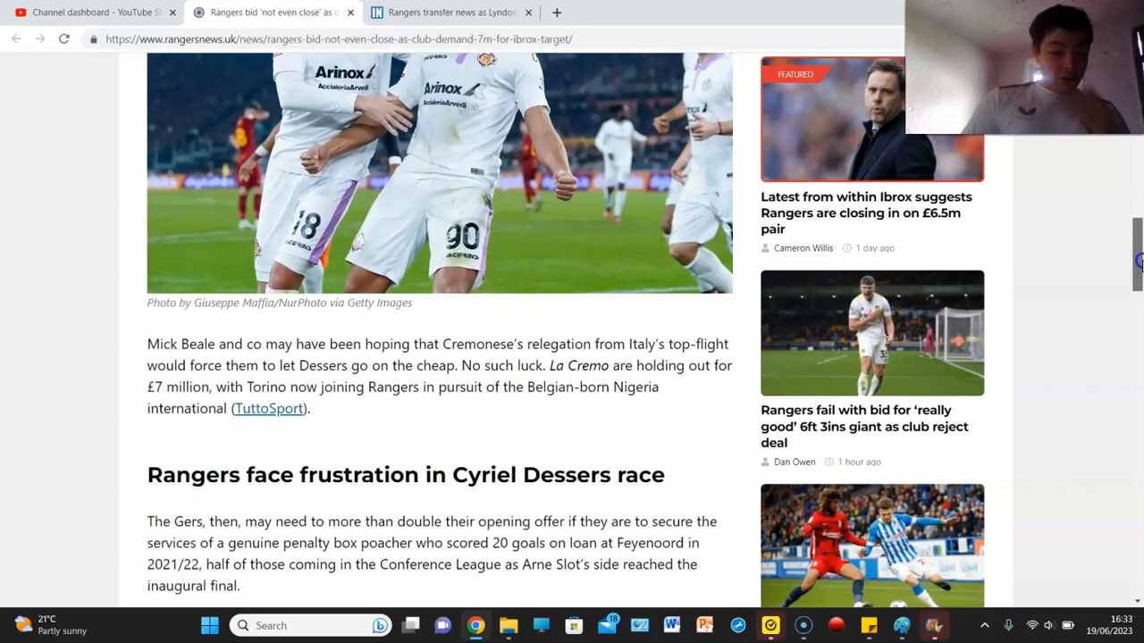
{"action": "scroll", "scroll_direction": "down", "scroll_amount": 3}
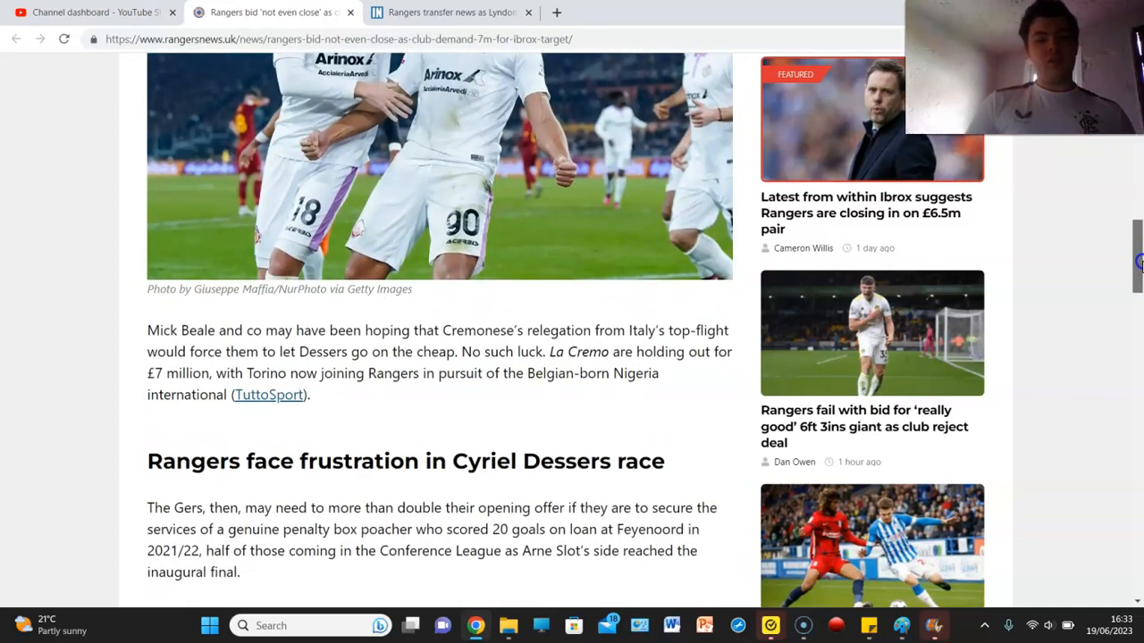
{"action": "scroll", "scroll_direction": "down", "scroll_amount": 3}
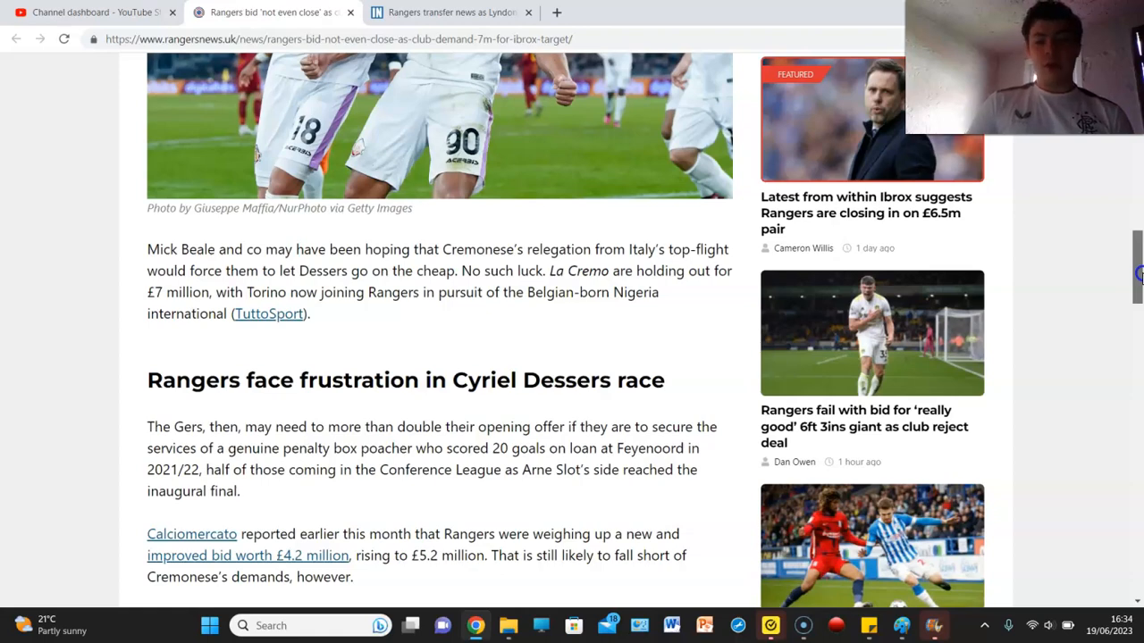
{"action": "scroll", "scroll_direction": "down", "scroll_amount": 3}
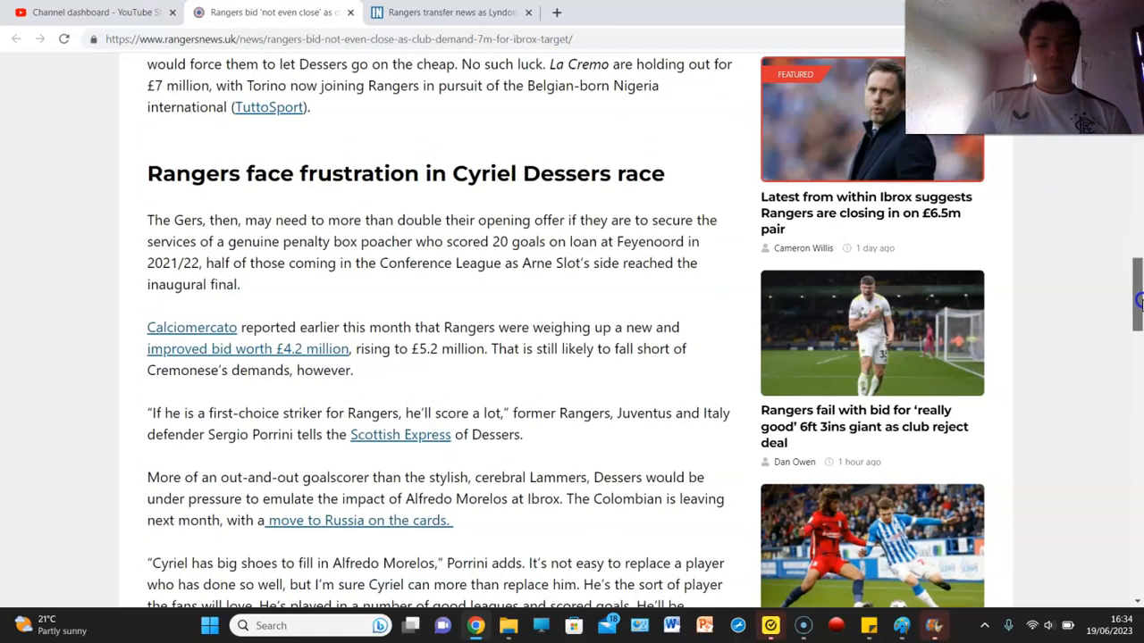
{"action": "scroll", "scroll_direction": "down", "scroll_amount": 3}
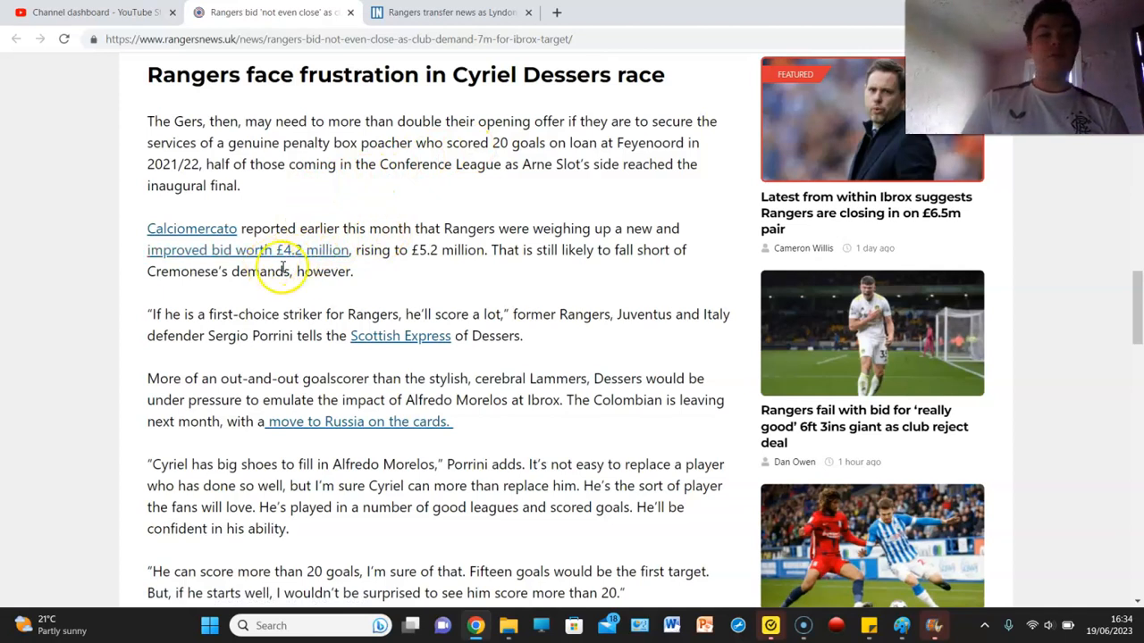
{"action": "mouse_move", "coordinate": [397, 233]}
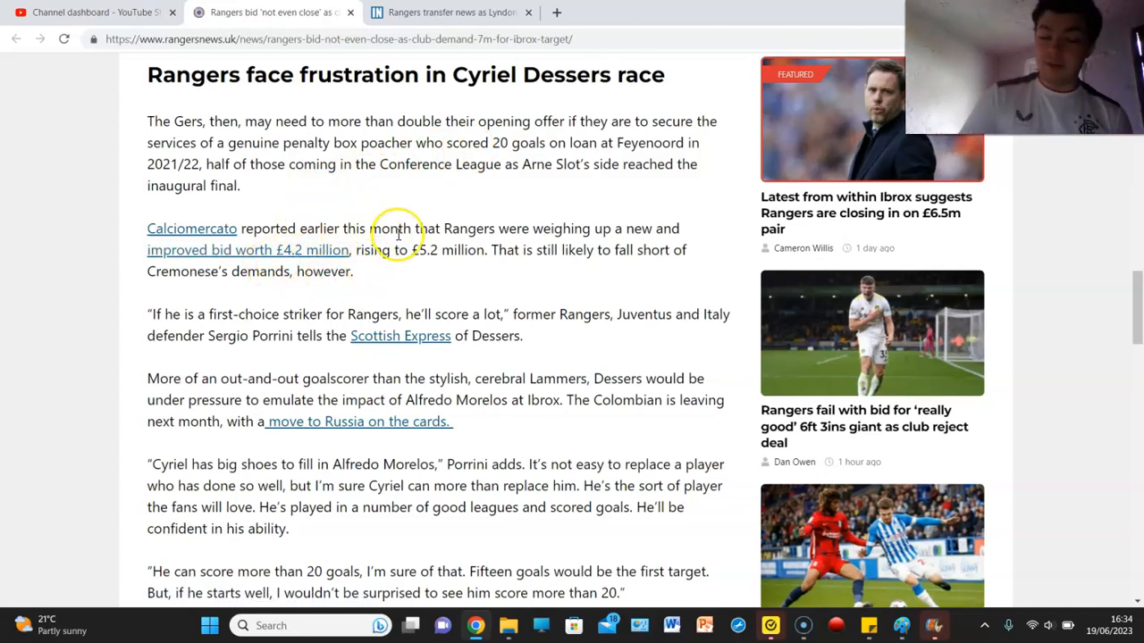
{"action": "mouse_move", "coordinate": [529, 249]}
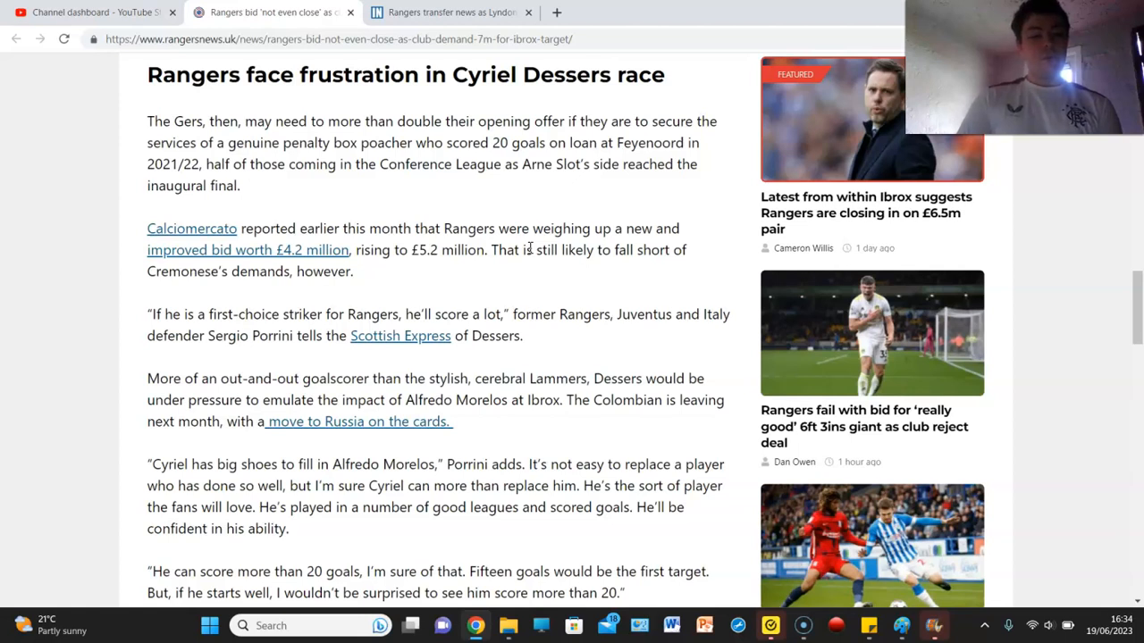
{"action": "mouse_move", "coordinate": [447, 336]}
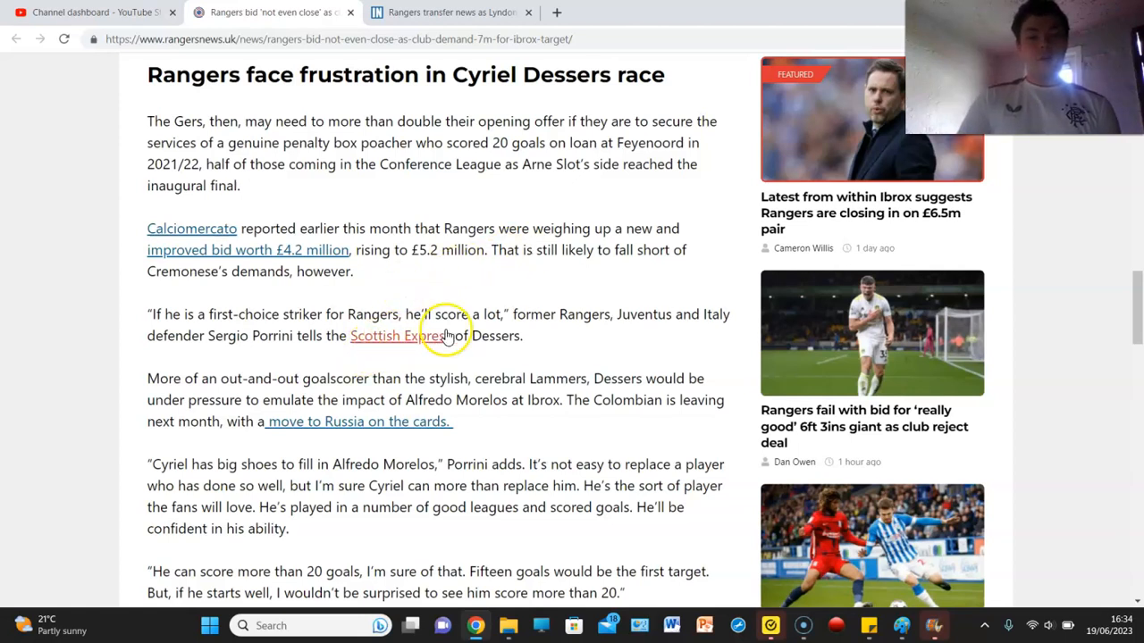
{"action": "mouse_move", "coordinate": [537, 350]}
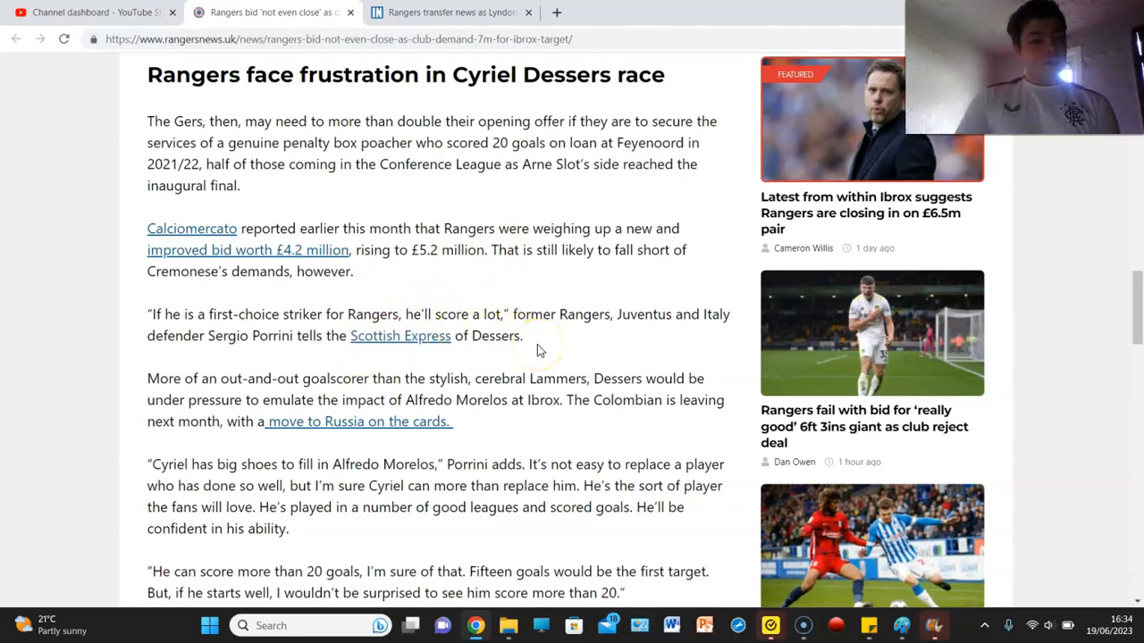
{"action": "left_click", "coordinate": [349, 317]}
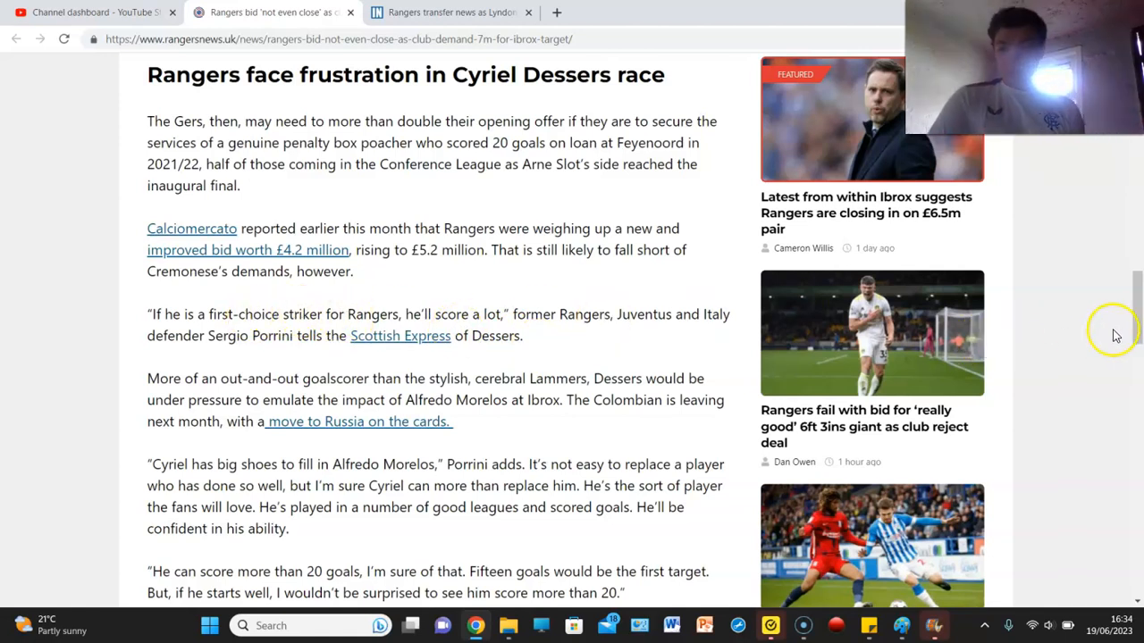
{"action": "scroll", "scroll_direction": "down", "scroll_amount": 3}
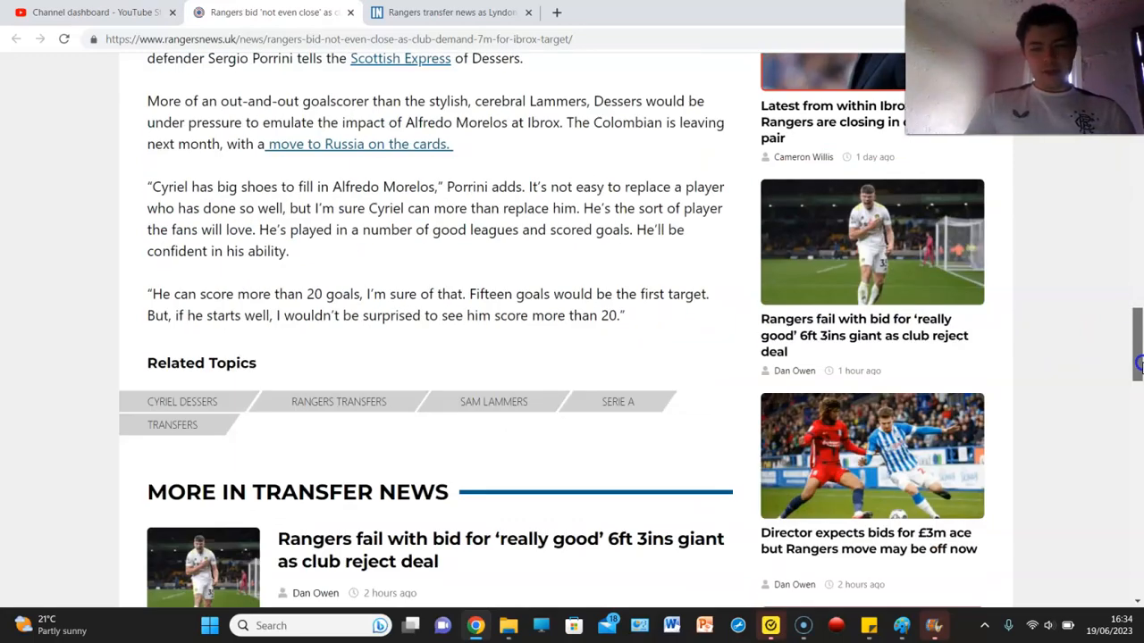
{"action": "scroll", "scroll_direction": "up", "scroll_amount": 3}
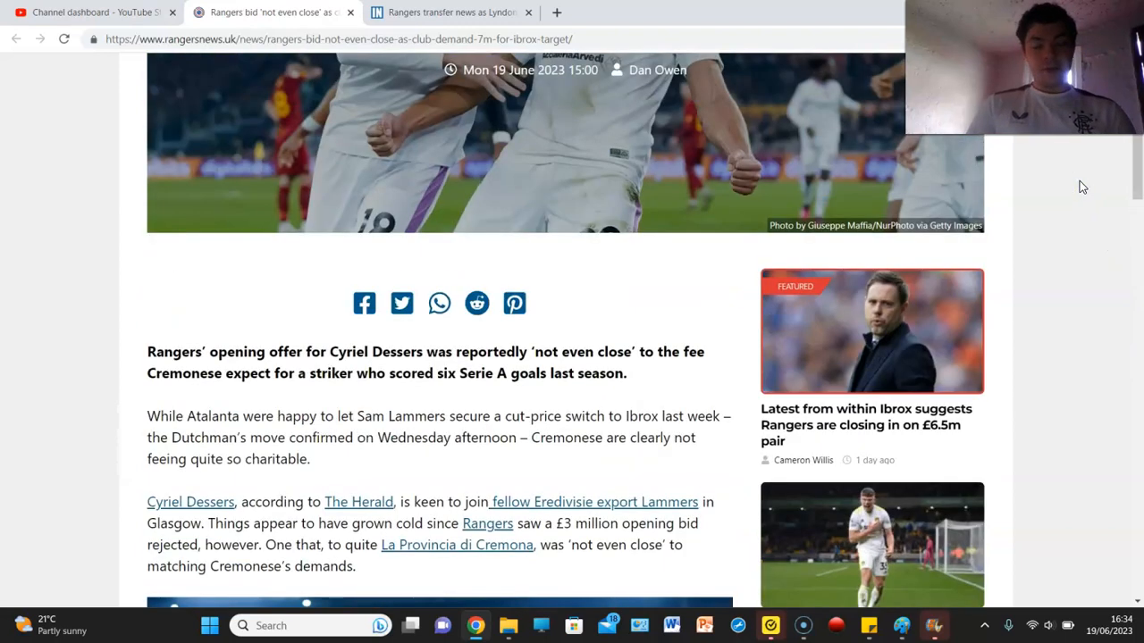
{"action": "mouse_move", "coordinate": [349, 15]}
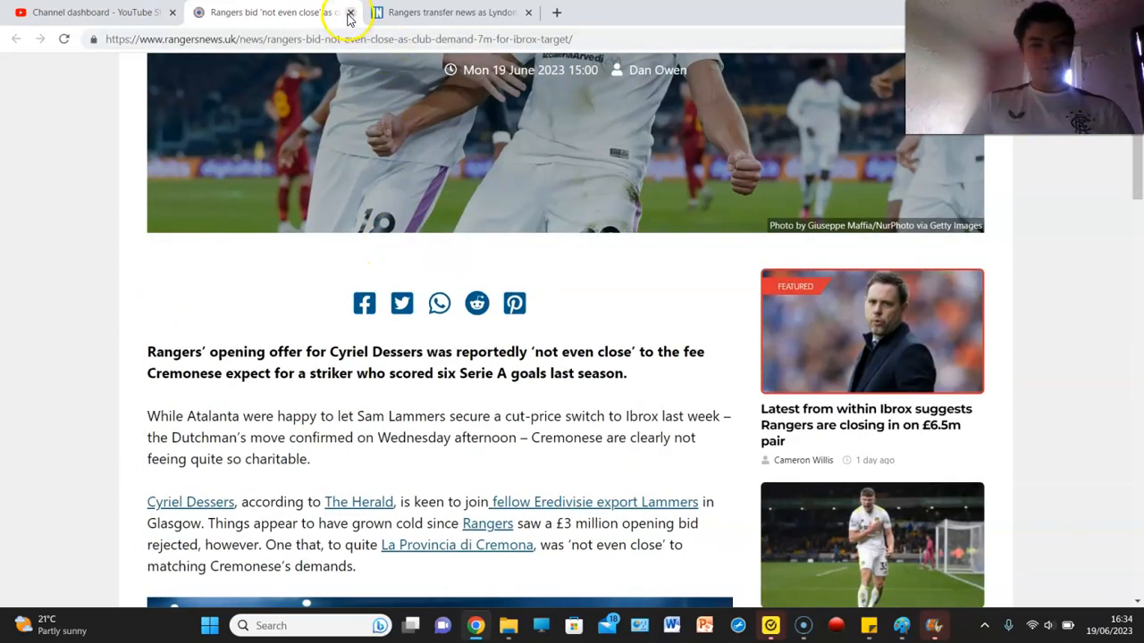
Close the Dessers bid tab, skim the Lyndon Dykes article, then close it too.
{"action": "left_click", "coordinate": [349, 13]}
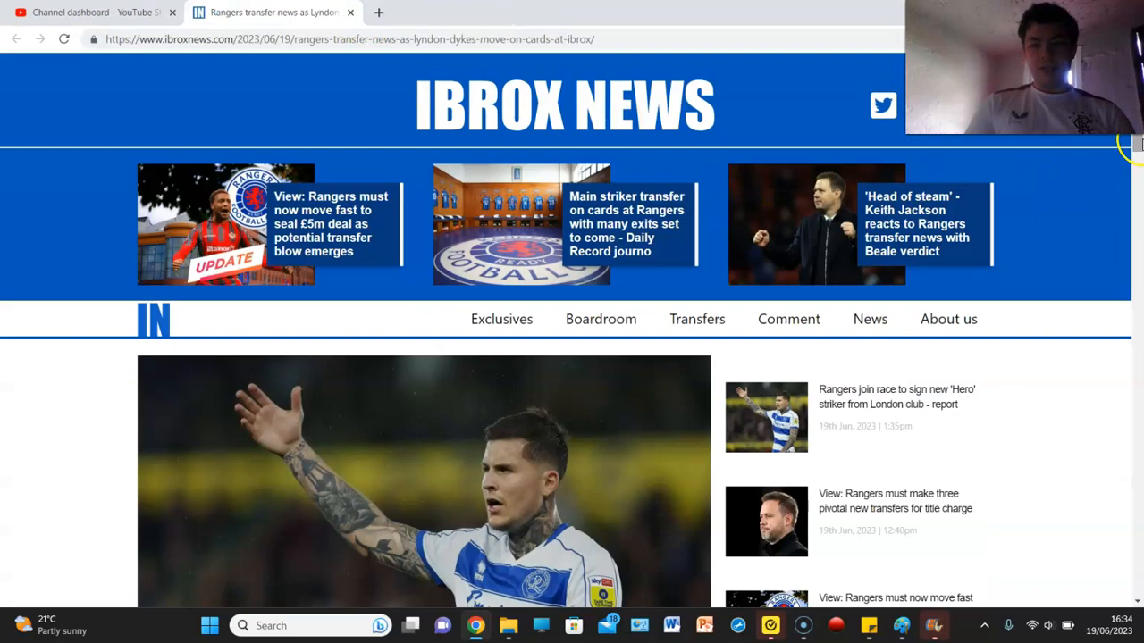
{"action": "scroll", "scroll_direction": "down", "scroll_amount": 3}
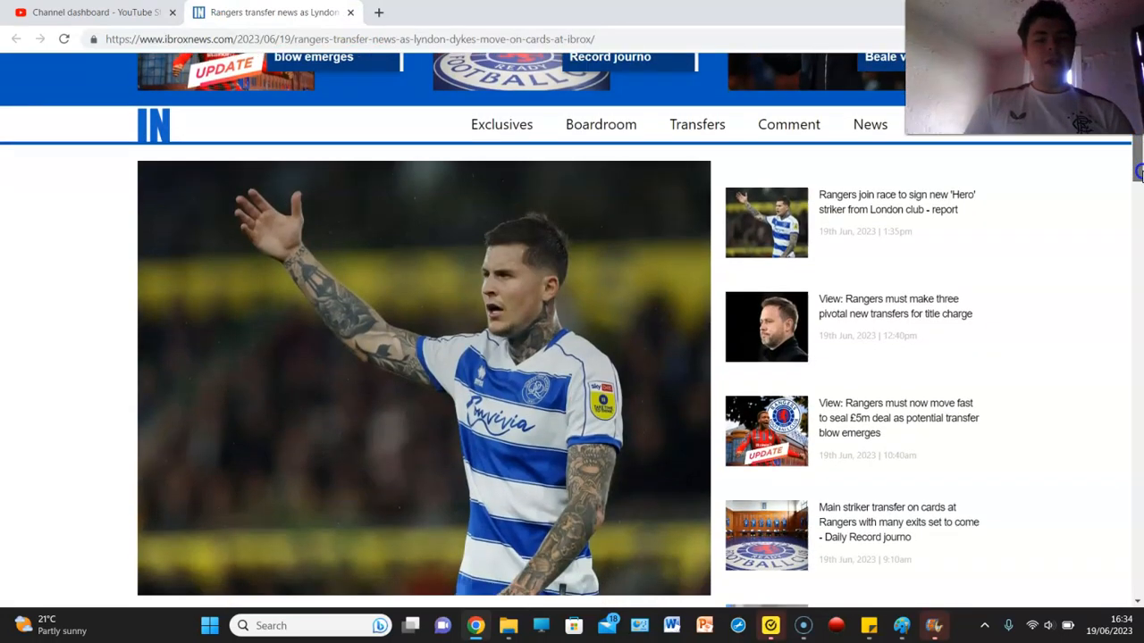
{"action": "scroll", "scroll_direction": "down", "scroll_amount": 3}
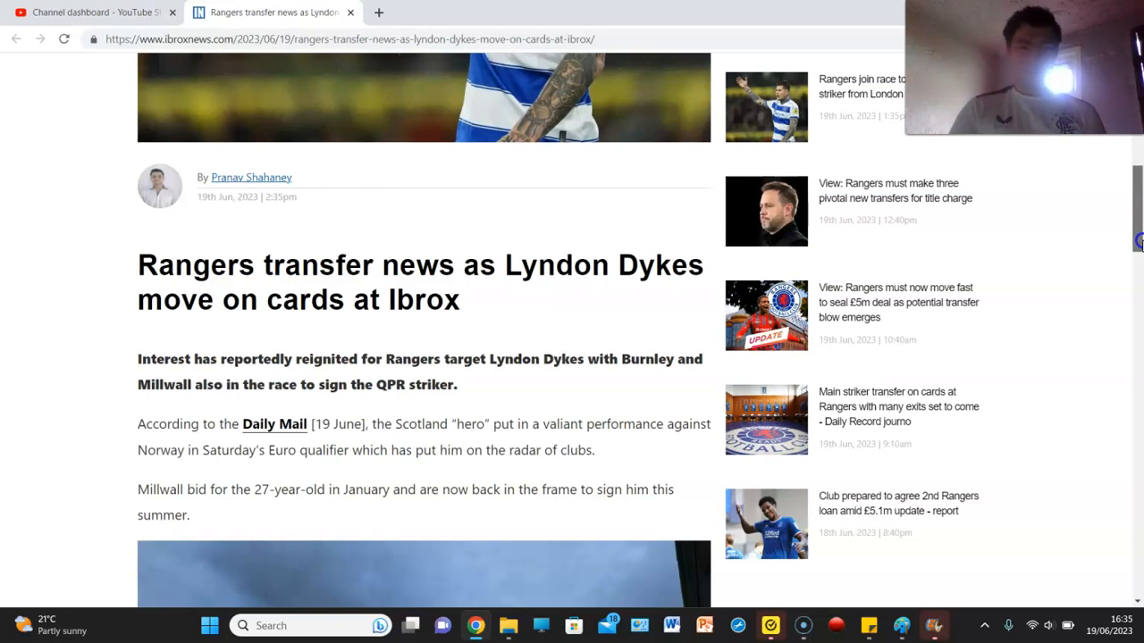
{"action": "scroll", "scroll_direction": "up", "scroll_amount": 3}
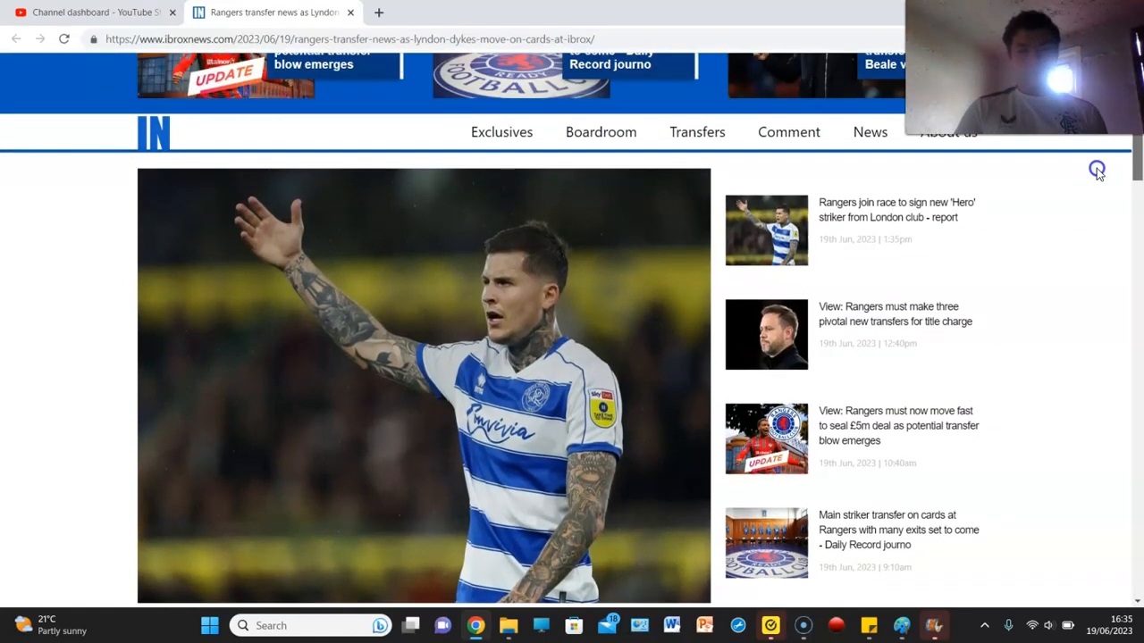
{"action": "scroll", "scroll_direction": "down", "scroll_amount": 3}
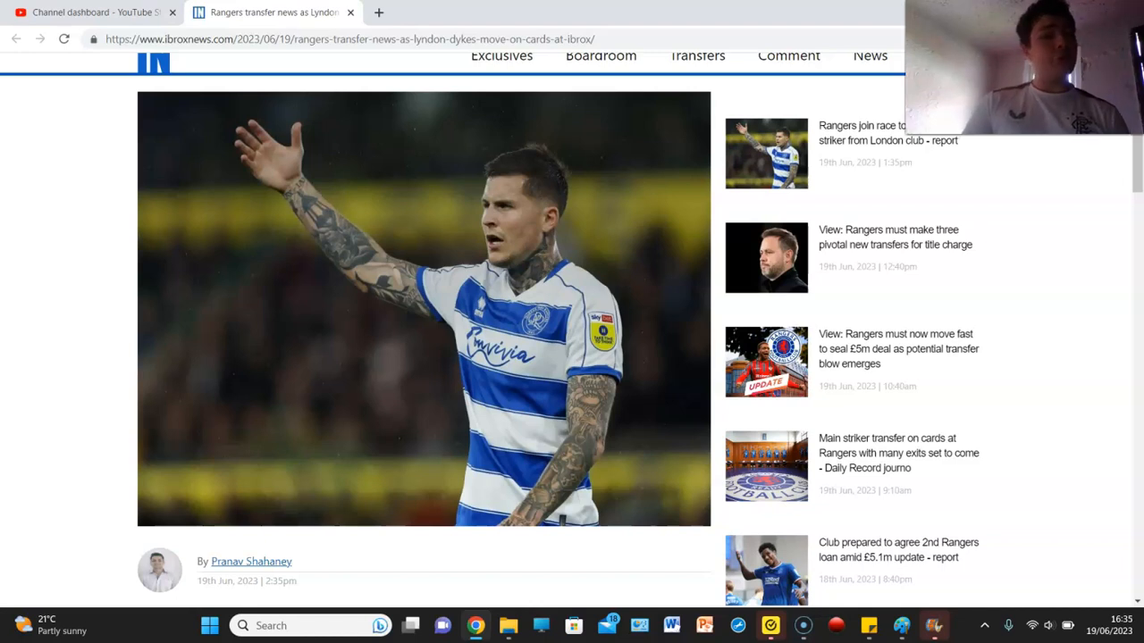
{"action": "left_click", "coordinate": [94, 11]}
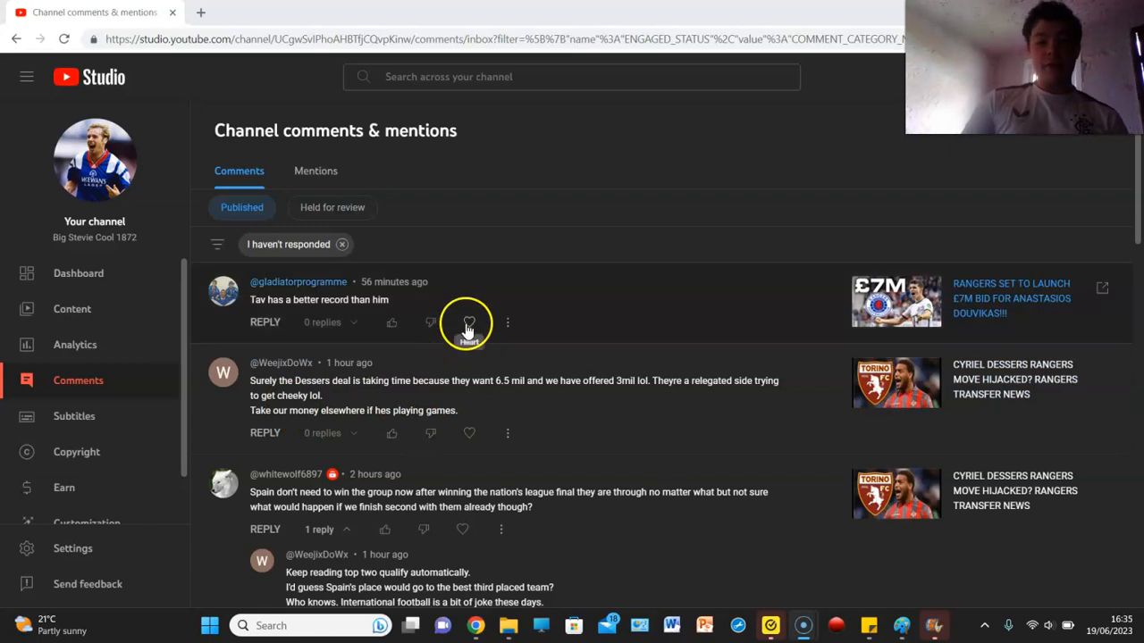
Heart the comment about Tav's better record and scroll down the list.
{"action": "left_click", "coordinate": [468, 321]}
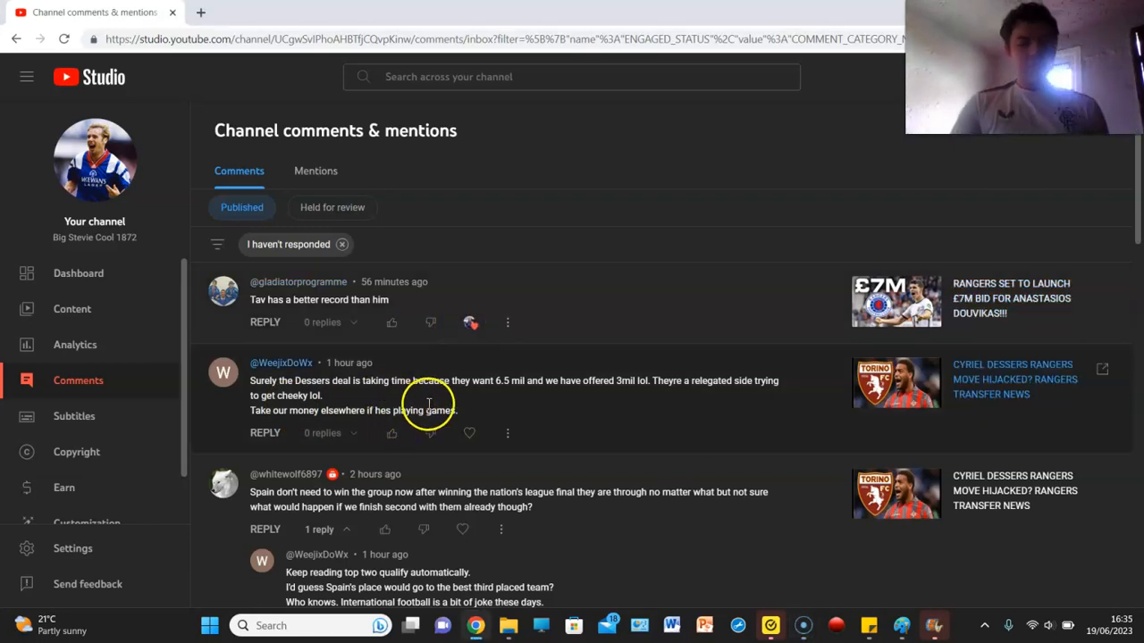
{"action": "mouse_move", "coordinate": [670, 404]}
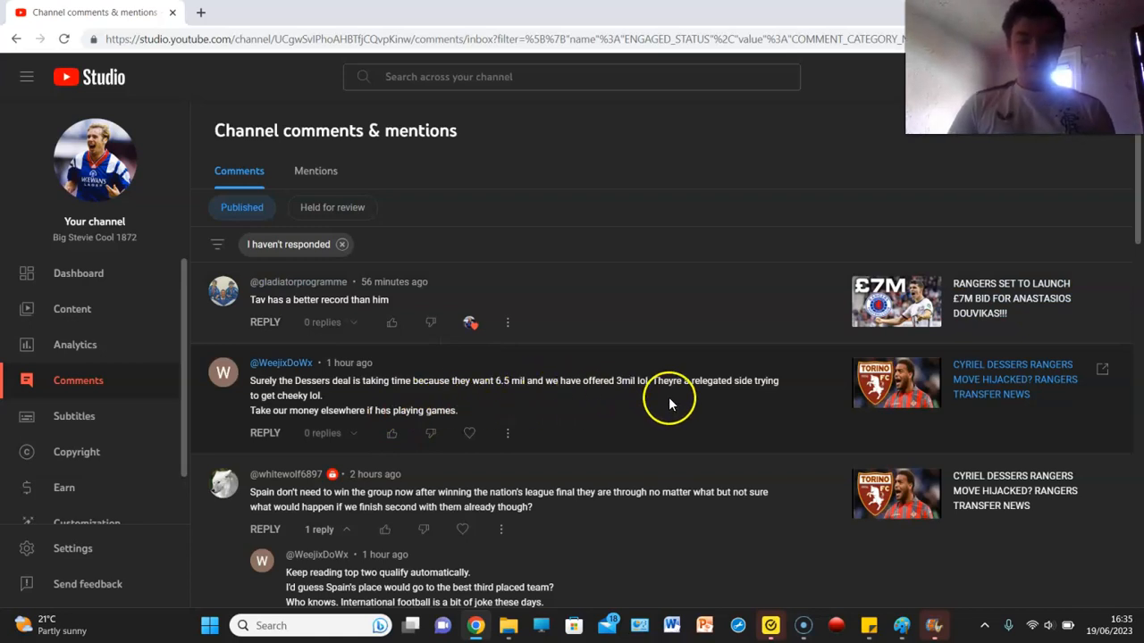
{"action": "mouse_move", "coordinate": [388, 424]}
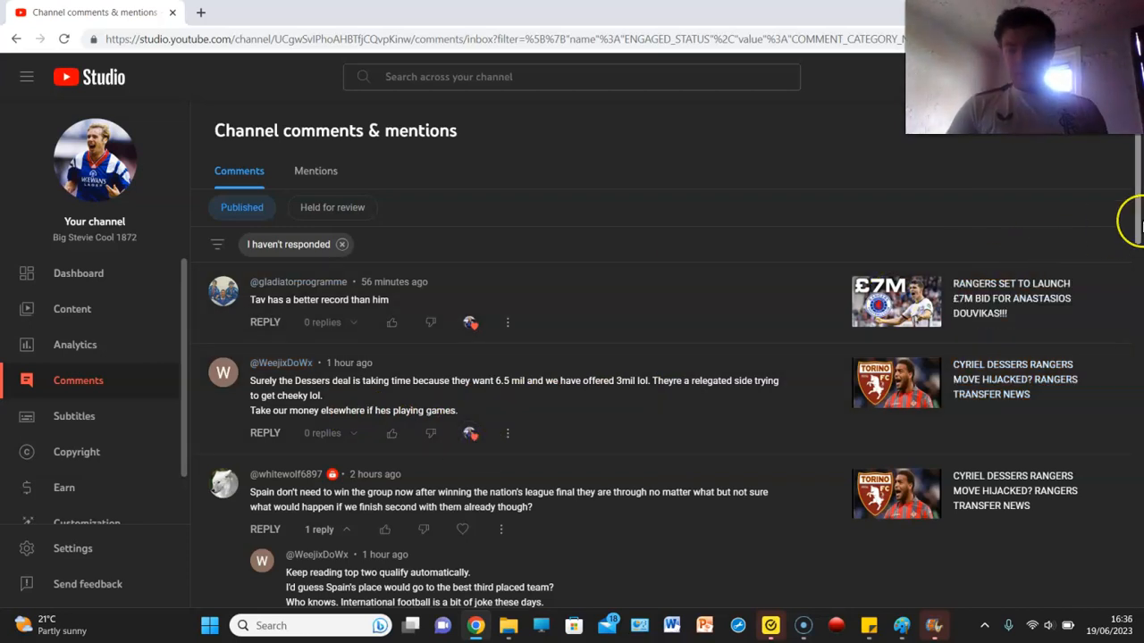
{"action": "scroll", "scroll_direction": "down", "scroll_amount": 3}
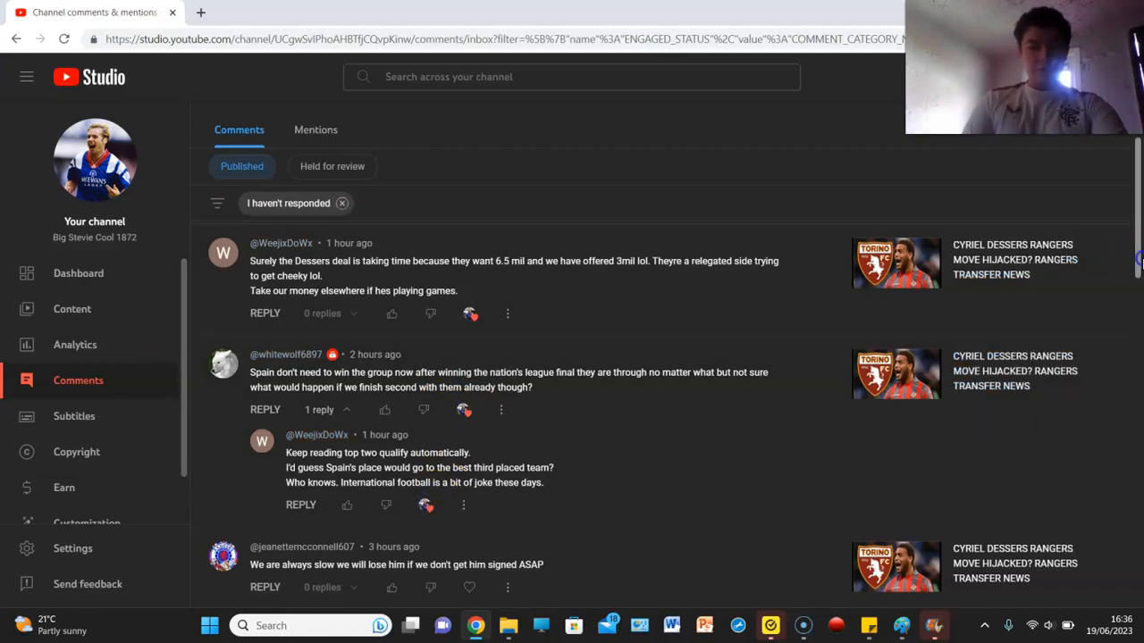
Heart the 'we are always slow' and 'rangers player' comments further down.
{"action": "scroll", "scroll_direction": "down", "scroll_amount": 3}
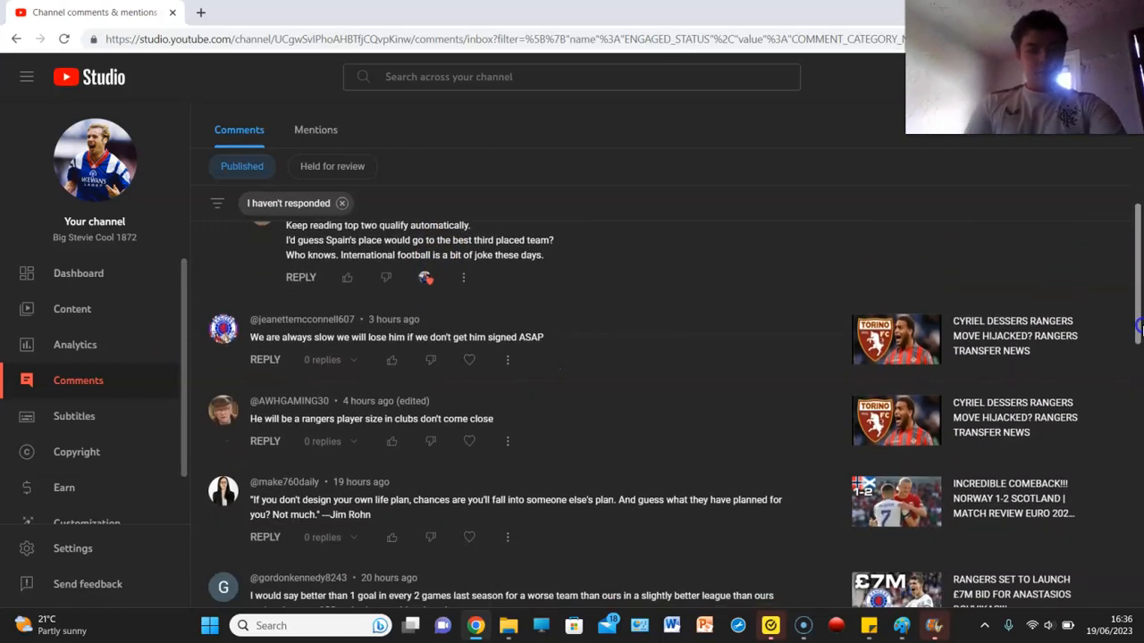
{"action": "scroll", "scroll_direction": "down", "scroll_amount": 3}
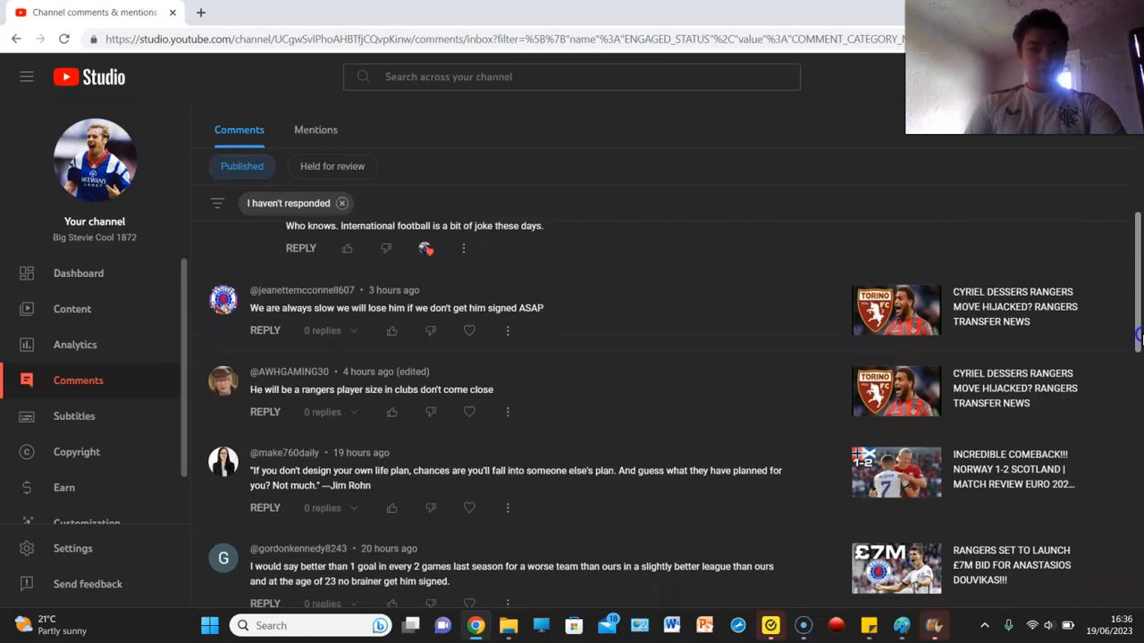
{"action": "scroll", "scroll_direction": "down", "scroll_amount": 3}
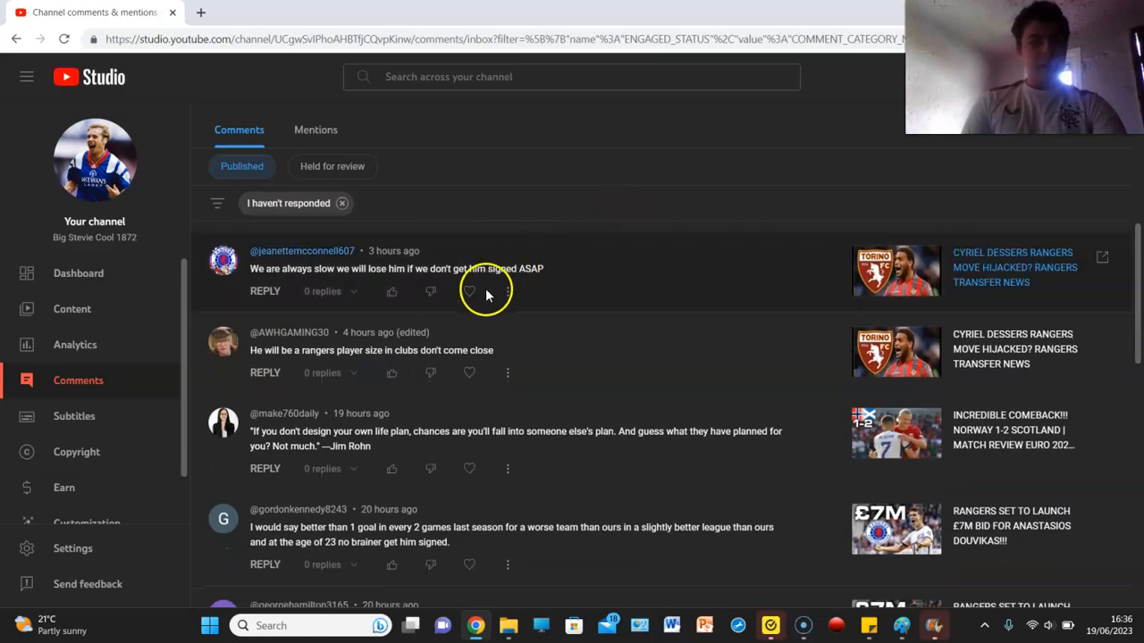
{"action": "mouse_move", "coordinate": [469, 292]}
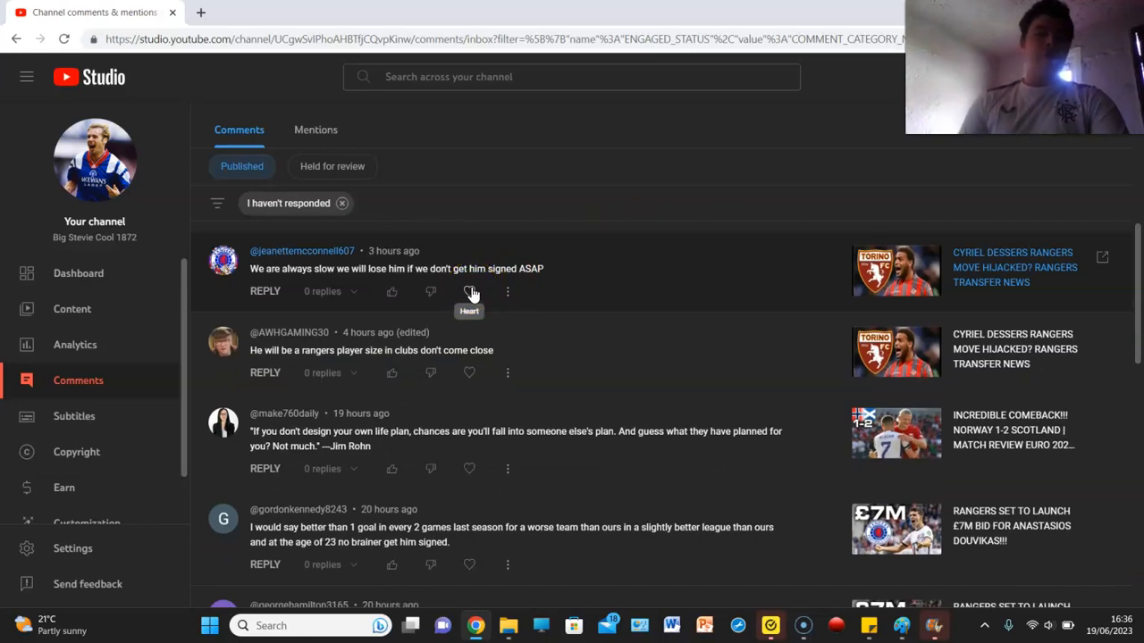
{"action": "left_click", "coordinate": [469, 292]}
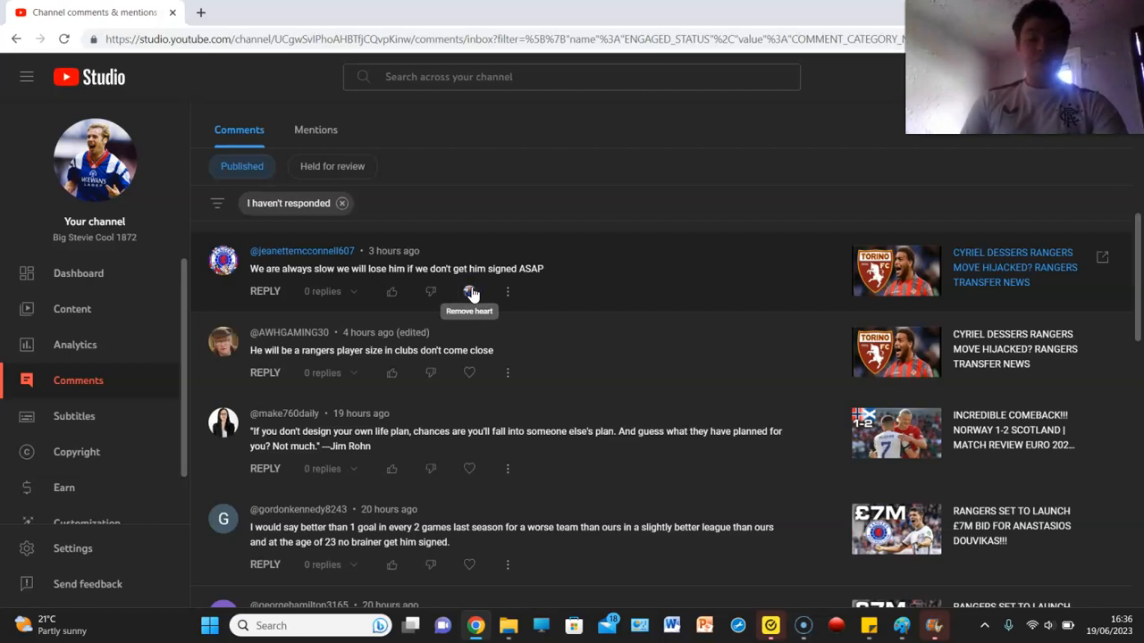
{"action": "left_click", "coordinate": [469, 292]}
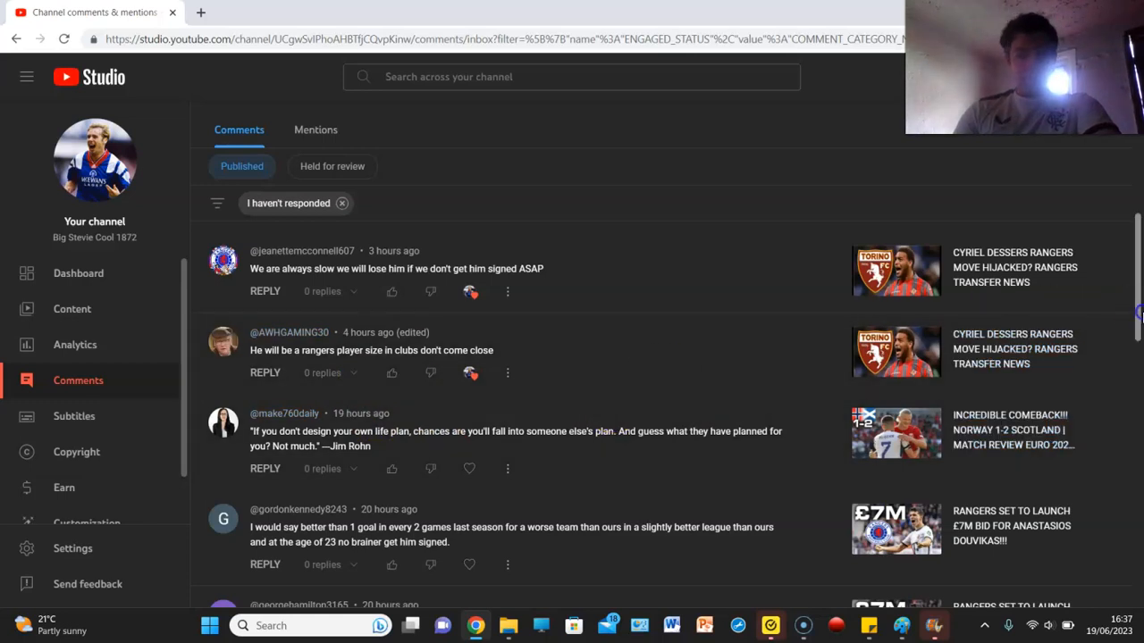
Scroll down to the comments on the £7M Douvikas bid video.
{"action": "scroll", "scroll_direction": "down", "scroll_amount": 3}
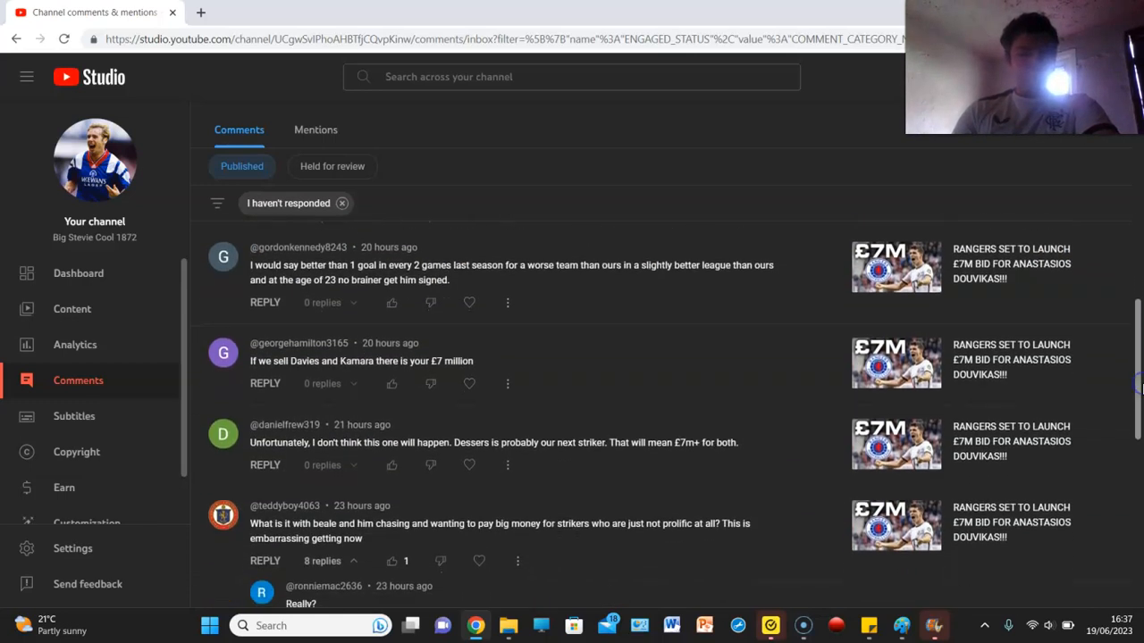
{"action": "mouse_move", "coordinate": [438, 275]}
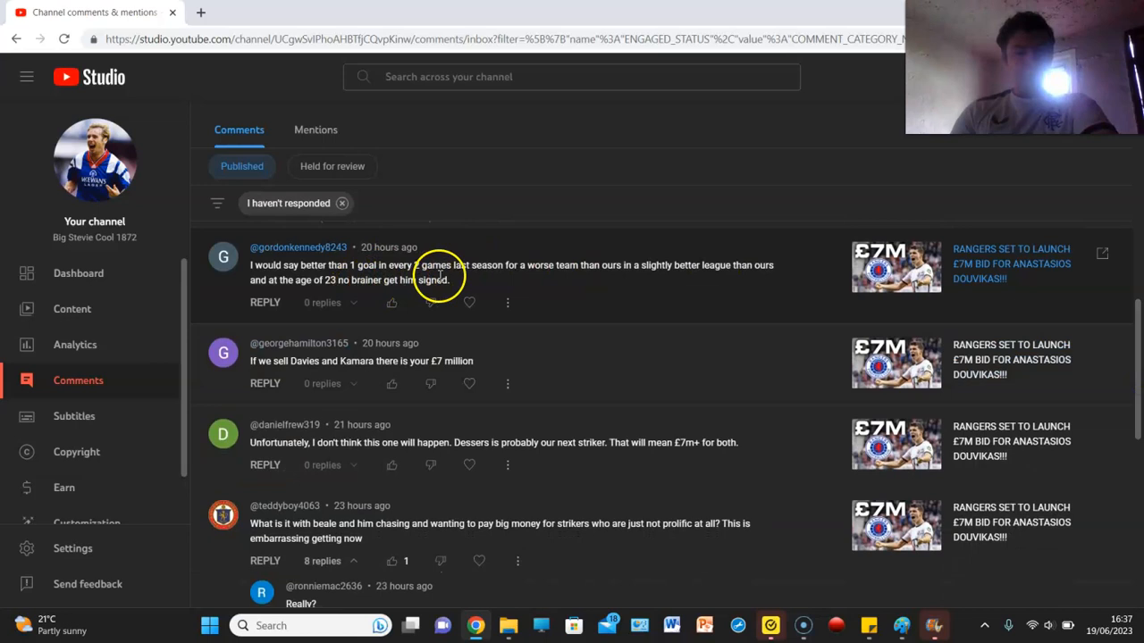
{"action": "mouse_move", "coordinate": [713, 300]}
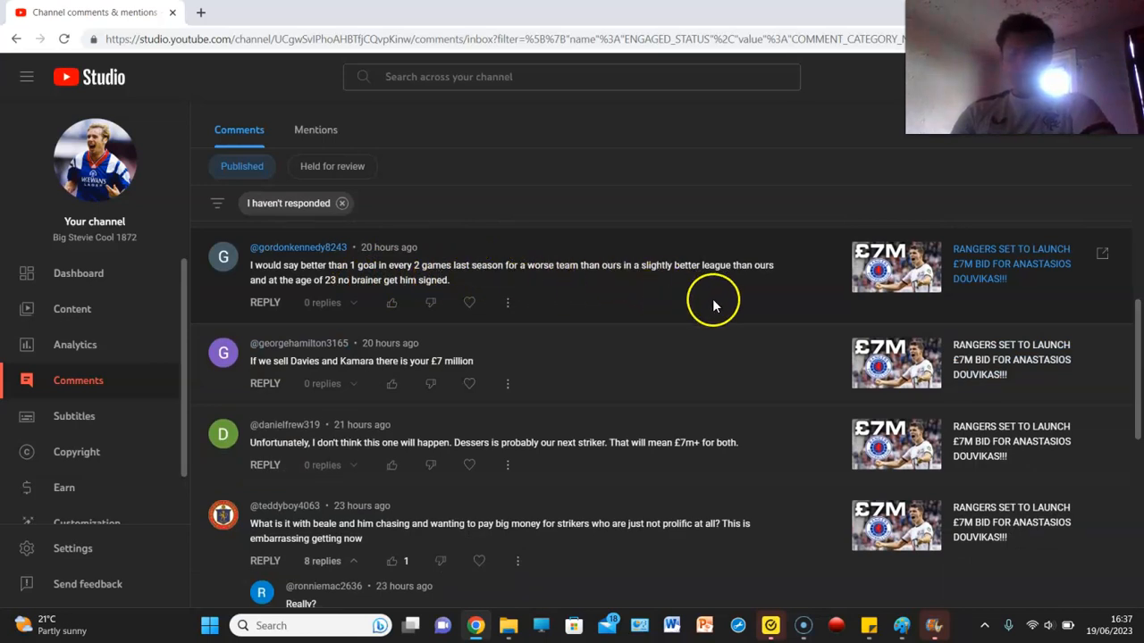
{"action": "mouse_move", "coordinate": [391, 304]}
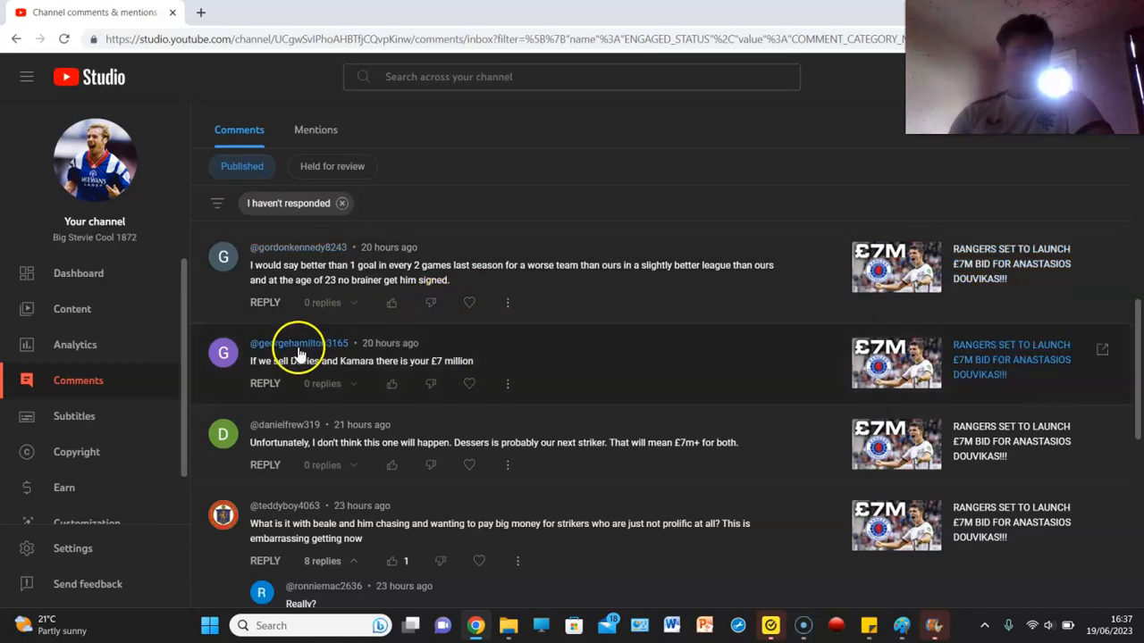
{"action": "mouse_move", "coordinate": [423, 389]}
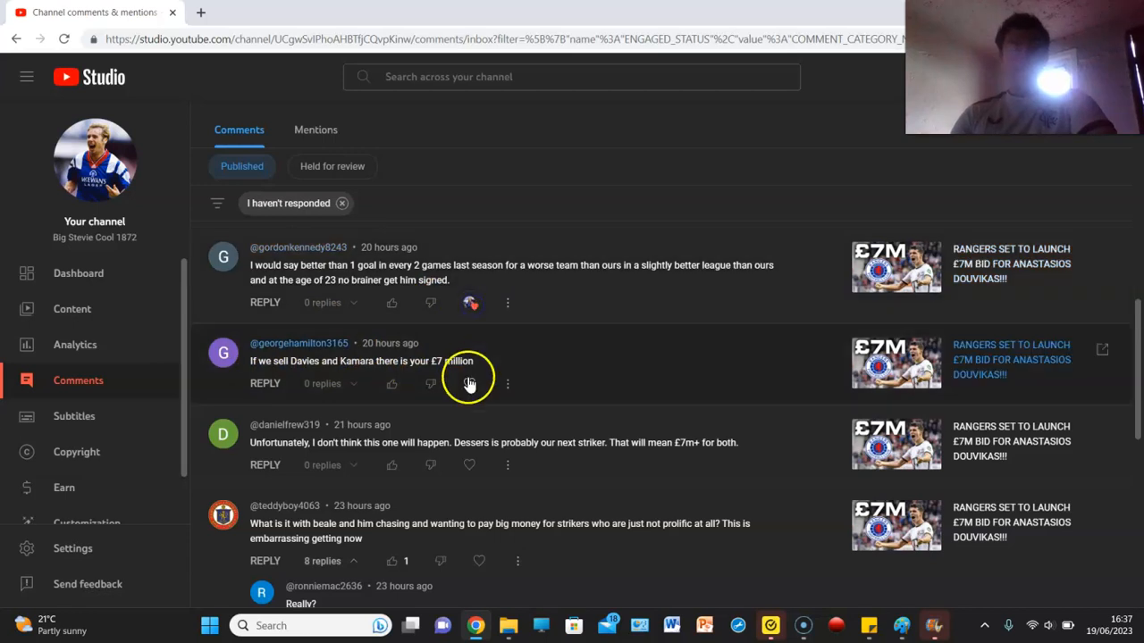
{"action": "mouse_move", "coordinate": [378, 427]}
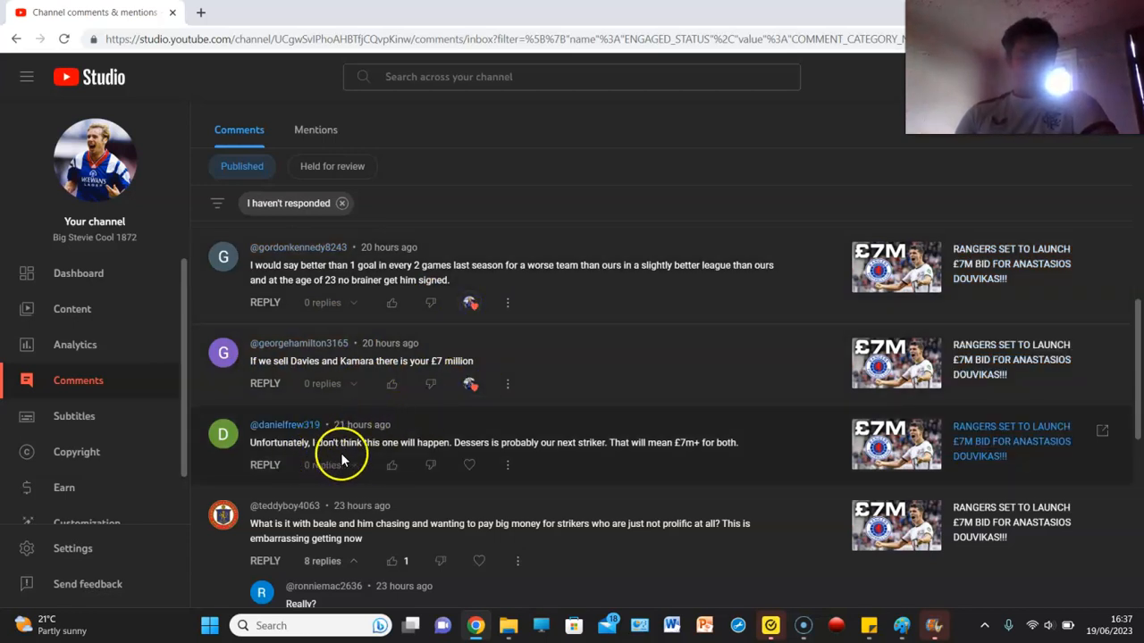
{"action": "mouse_move", "coordinate": [657, 474]}
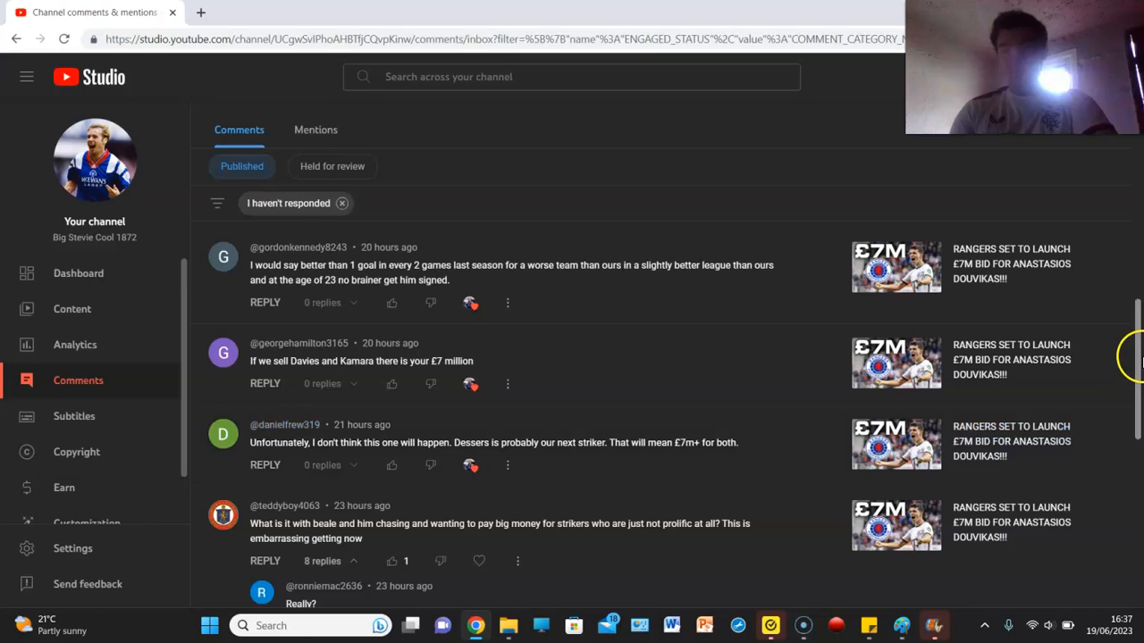
{"action": "scroll", "scroll_direction": "down", "scroll_amount": 3}
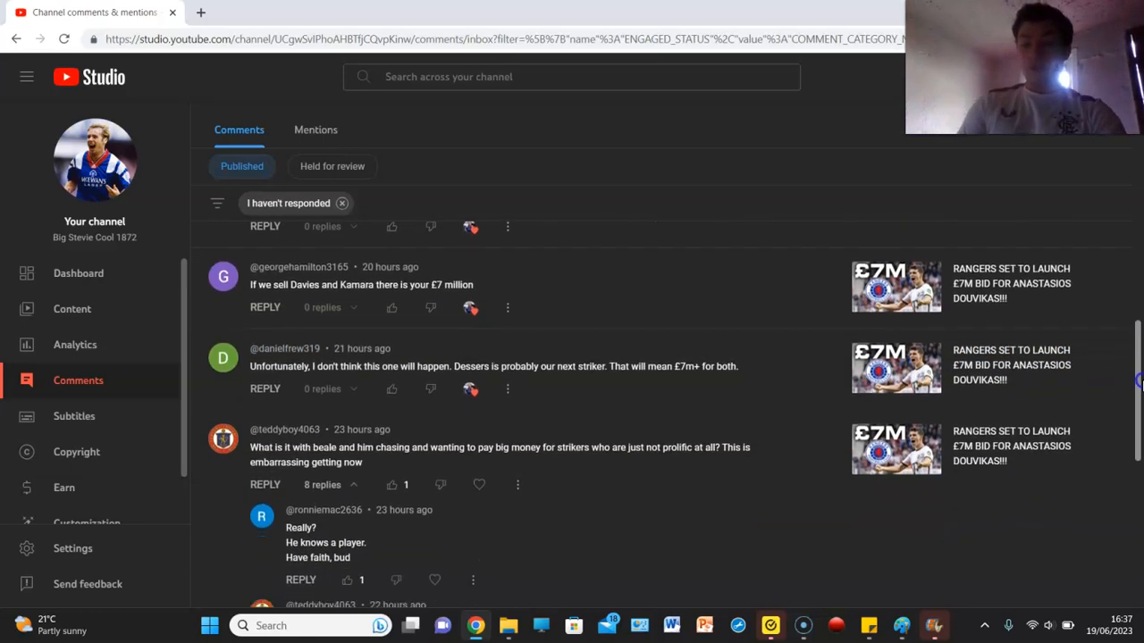
{"action": "scroll", "scroll_direction": "down", "scroll_amount": 3}
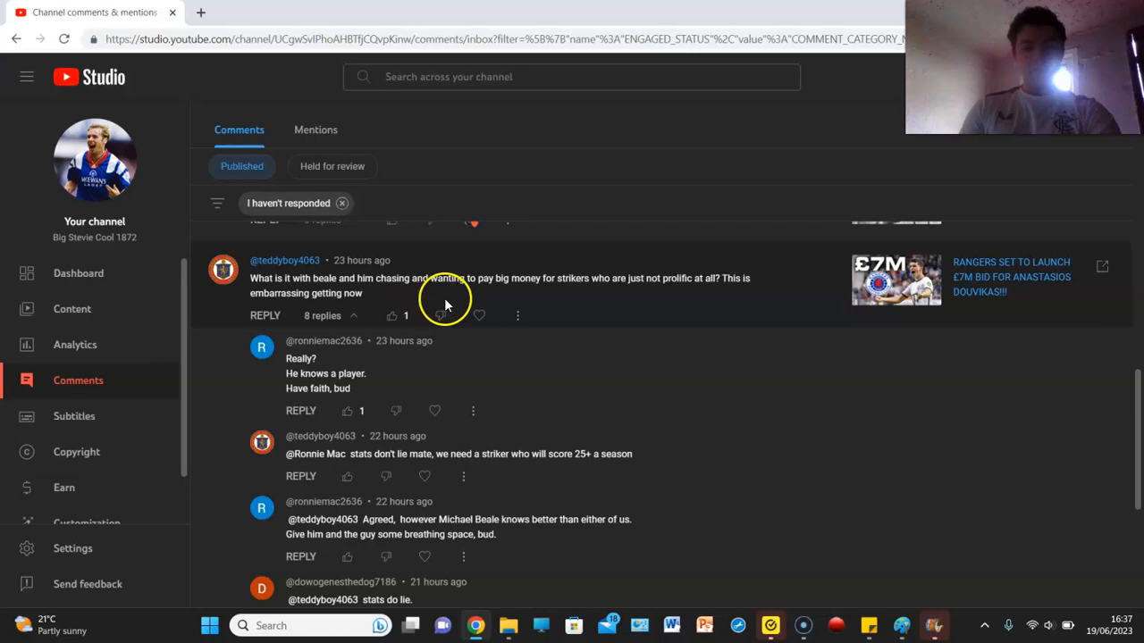
{"action": "mouse_move", "coordinate": [648, 291]}
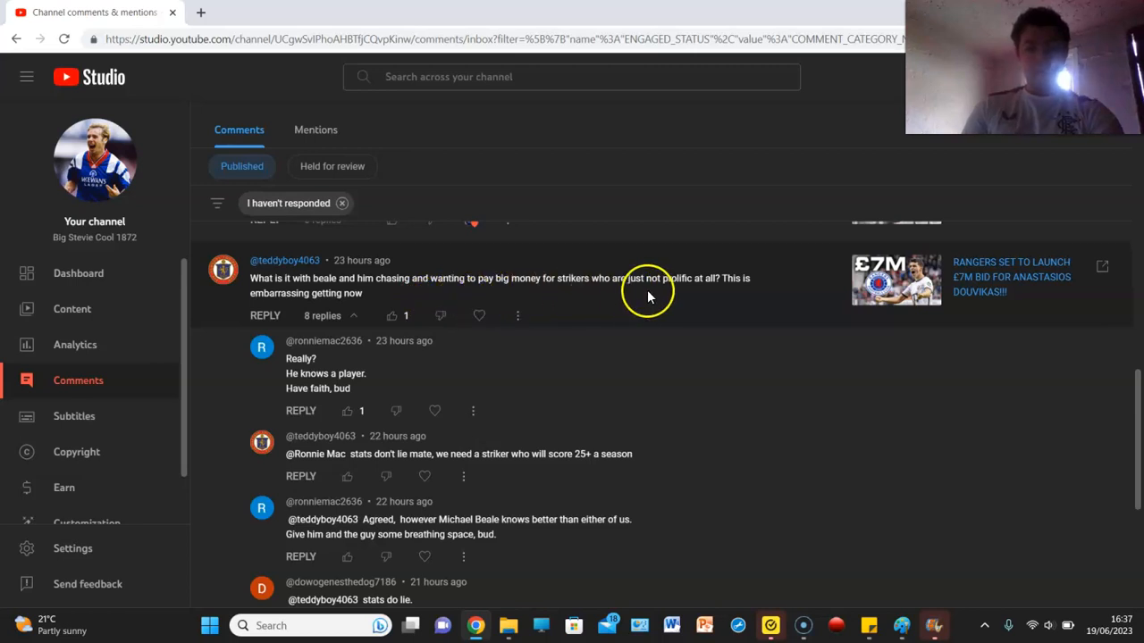
{"action": "mouse_move", "coordinate": [388, 282]}
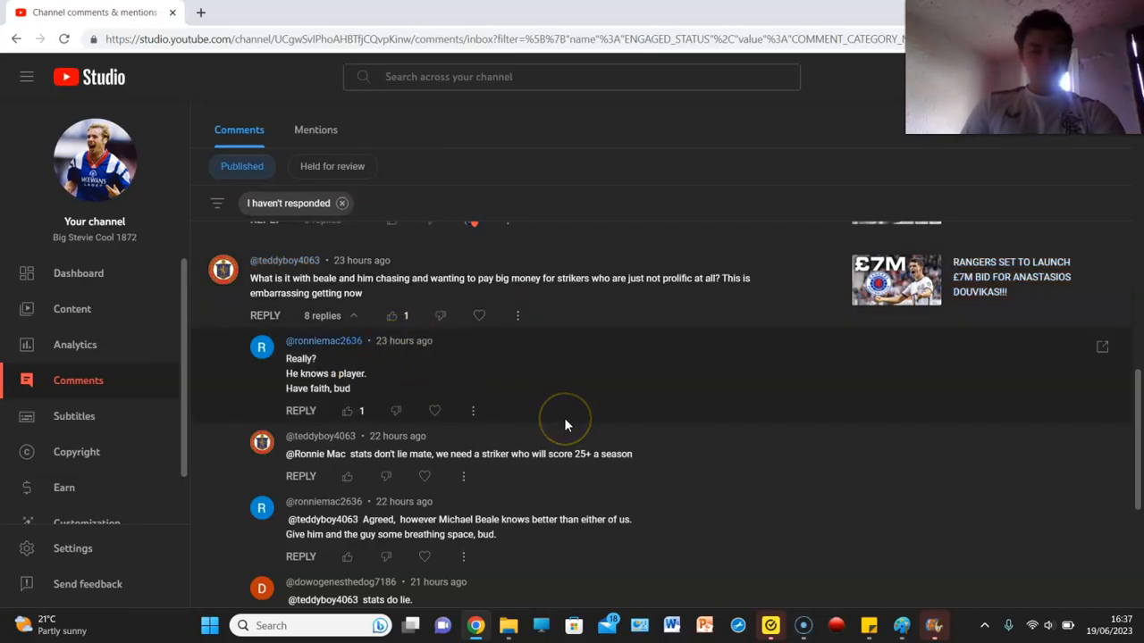
{"action": "mouse_move", "coordinate": [451, 456]}
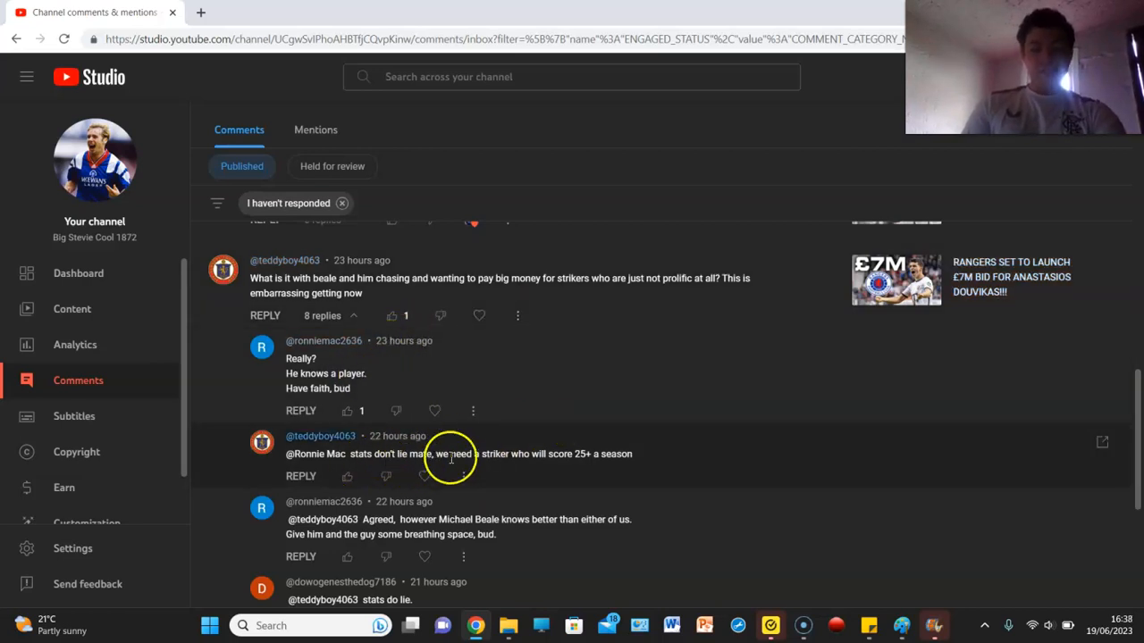
{"action": "mouse_move", "coordinate": [1128, 446]}
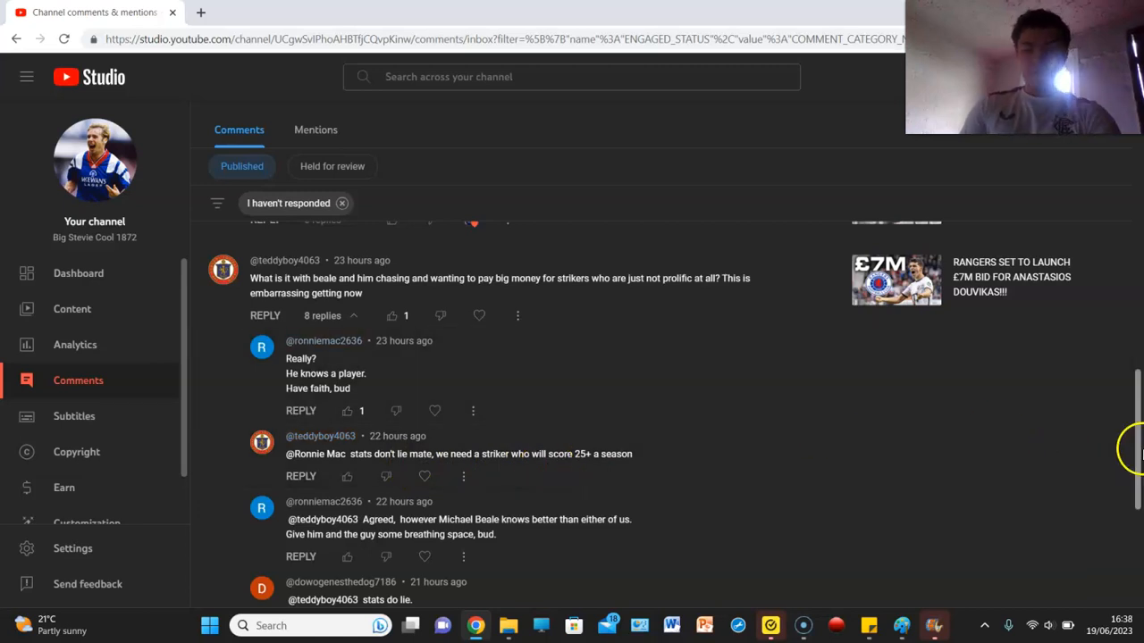
Heart the 'getting better each season Stevie' comment, giving the tenth heart.
{"action": "scroll", "scroll_direction": "down", "scroll_amount": 3}
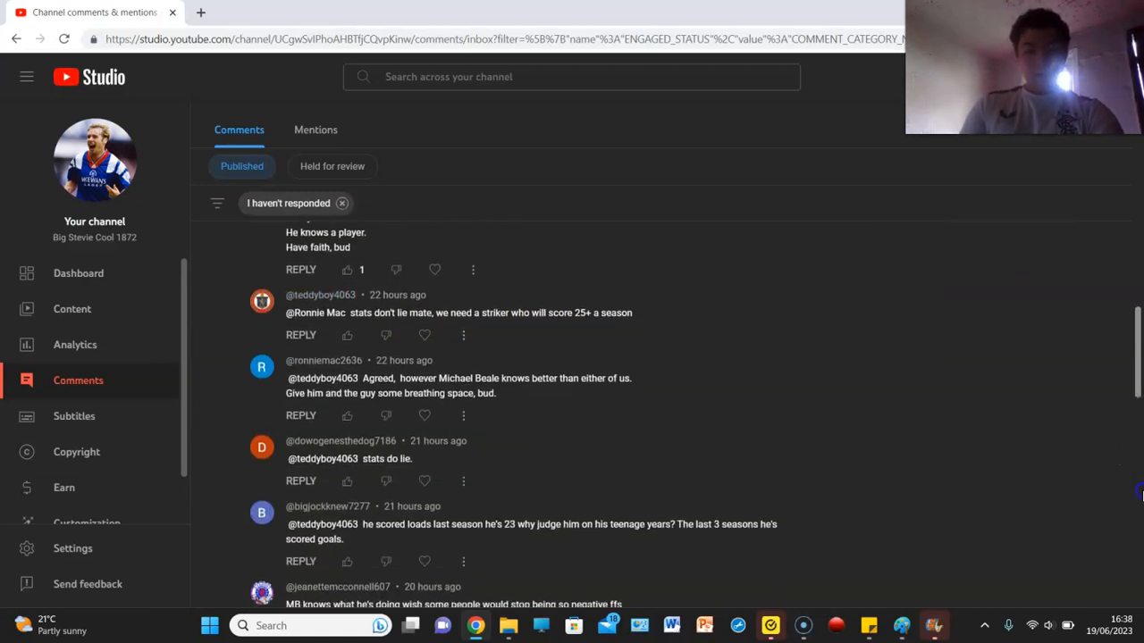
{"action": "scroll", "scroll_direction": "down", "scroll_amount": 3}
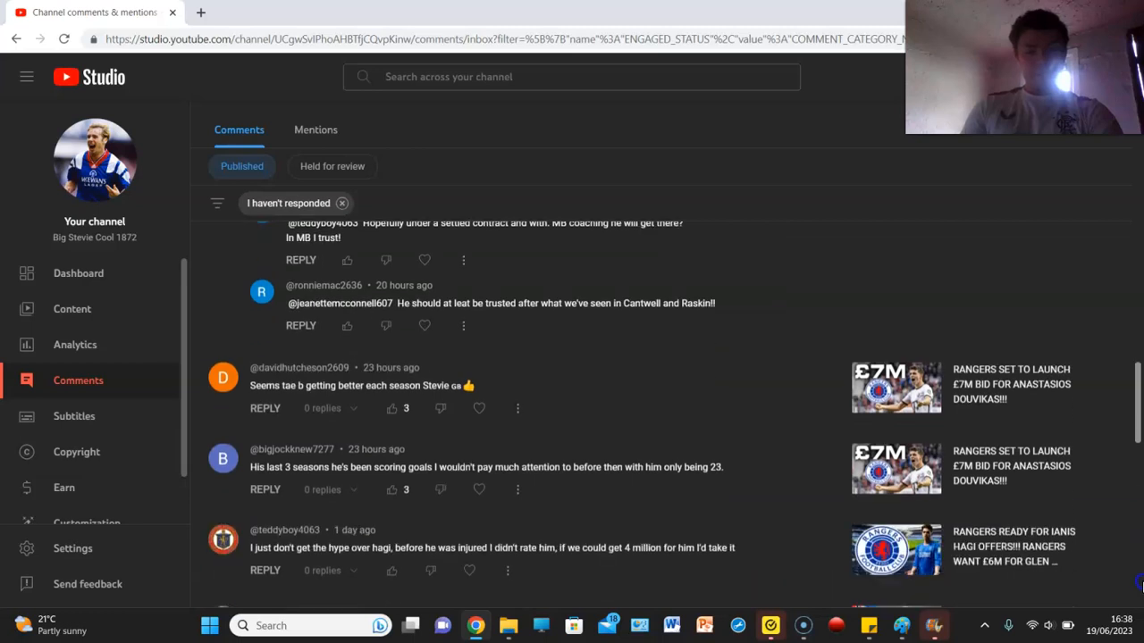
{"action": "scroll", "scroll_direction": "down", "scroll_amount": 3}
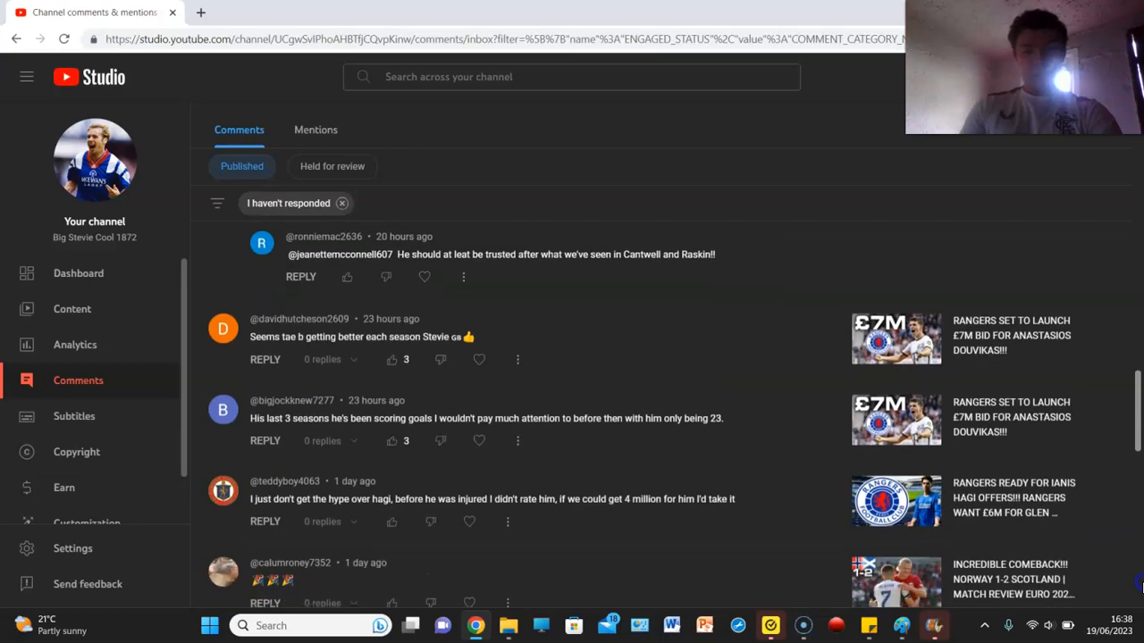
{"action": "scroll", "scroll_direction": "down", "scroll_amount": 3}
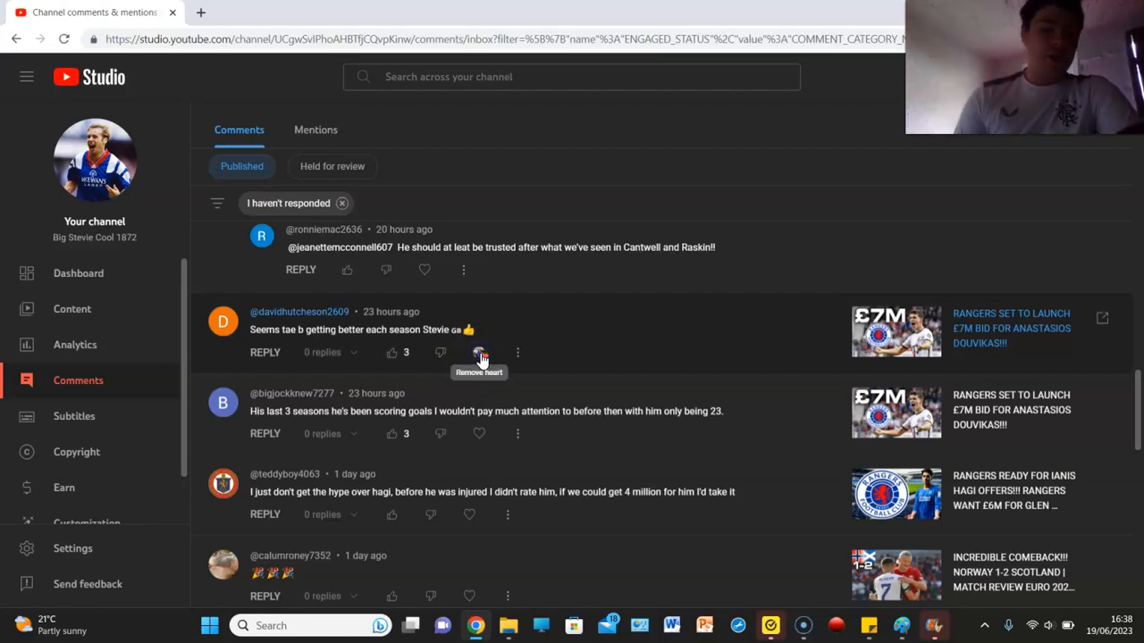
{"action": "left_click", "coordinate": [478, 352]}
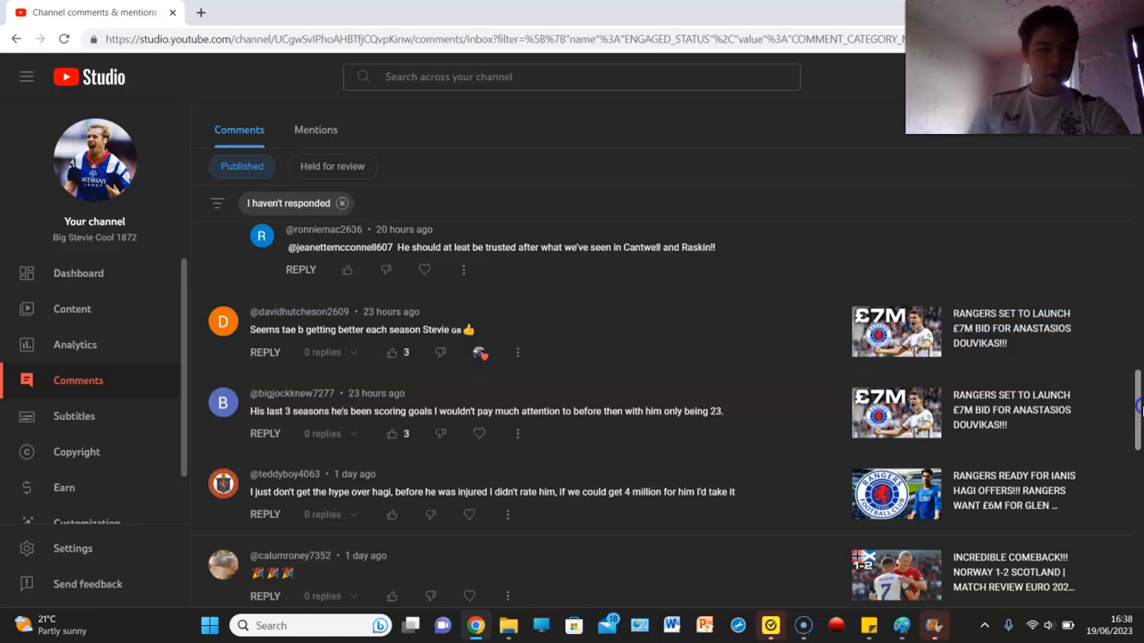
{"action": "scroll", "scroll_direction": "down", "scroll_amount": 3}
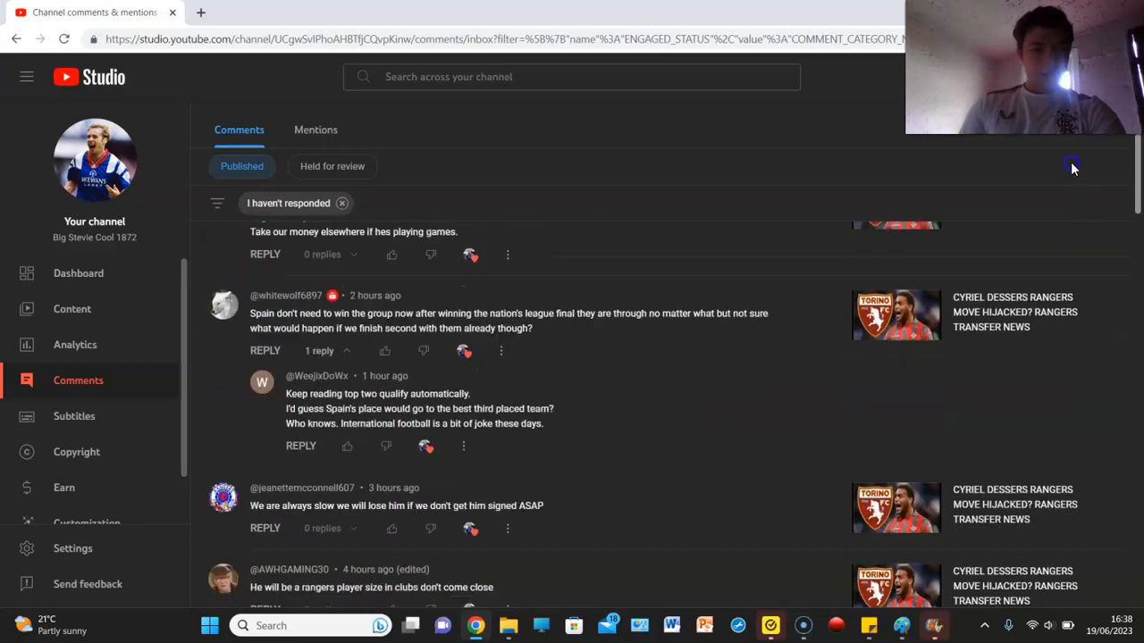
{"action": "scroll", "scroll_direction": "down", "scroll_amount": 3}
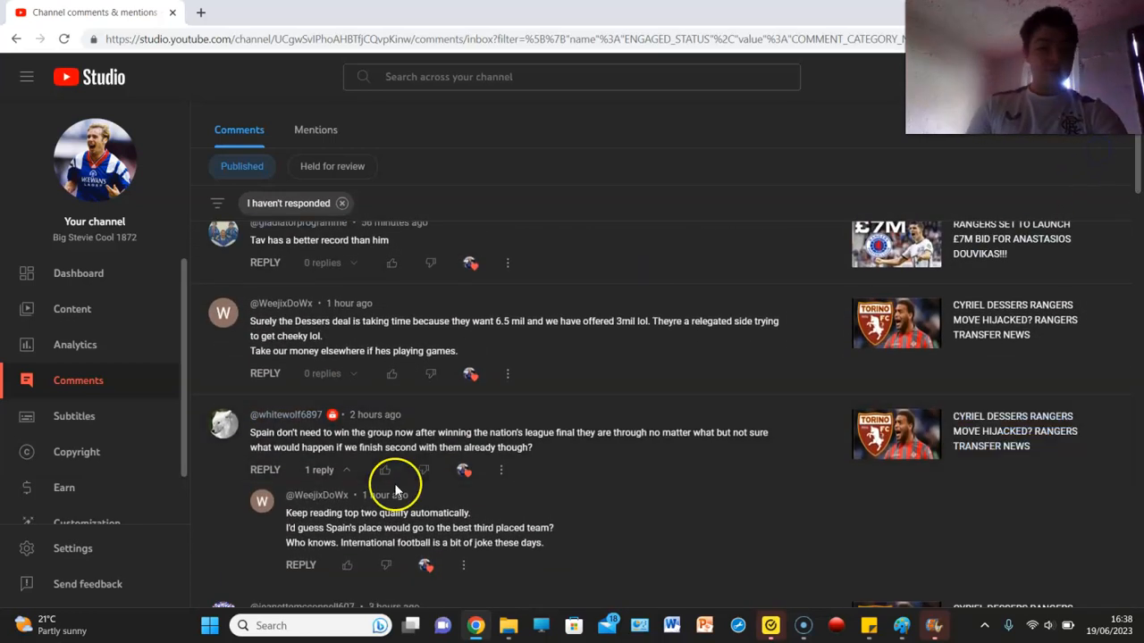